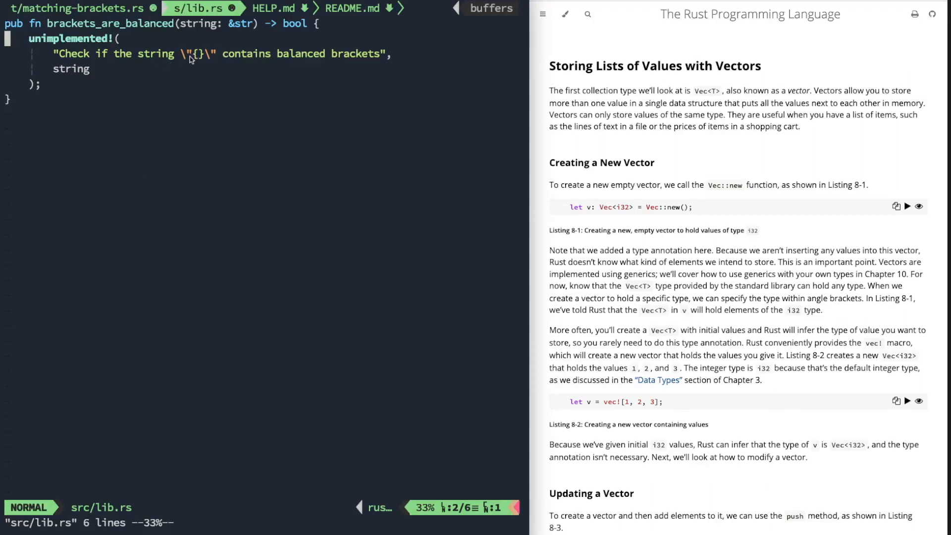
pyautogui.moveTo(210, 49)
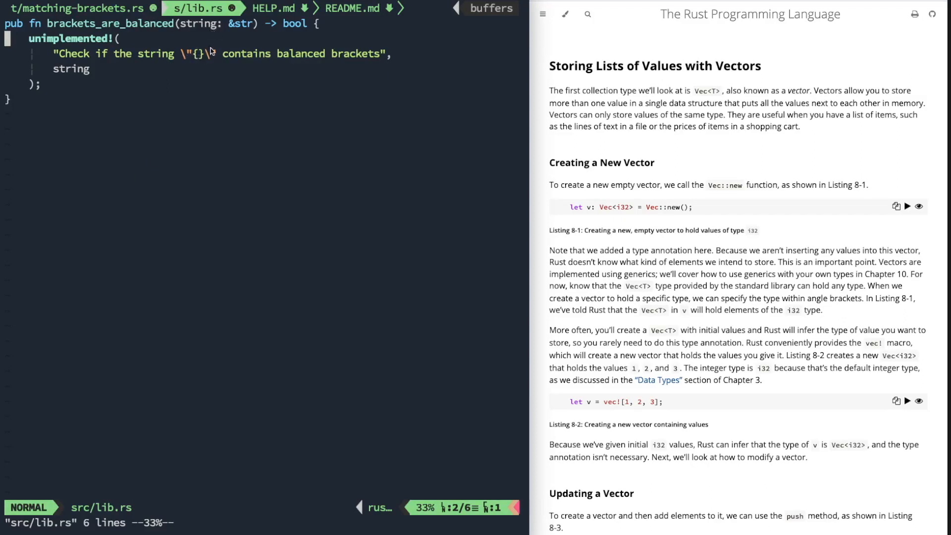
pyautogui.moveTo(287, 60)
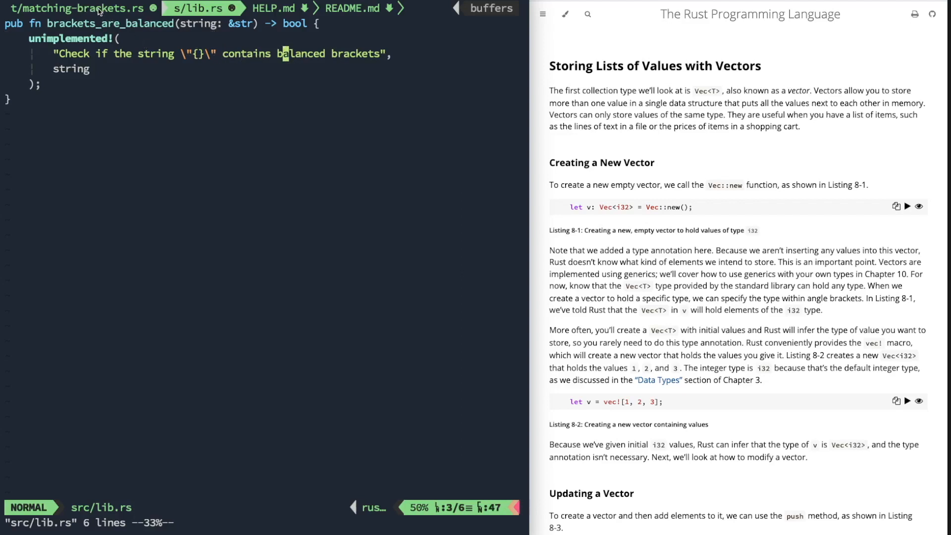
# Step: Browse the matching-brackets tests, then open the std documentation page for the primitive str type
pyautogui.click(78, 8)
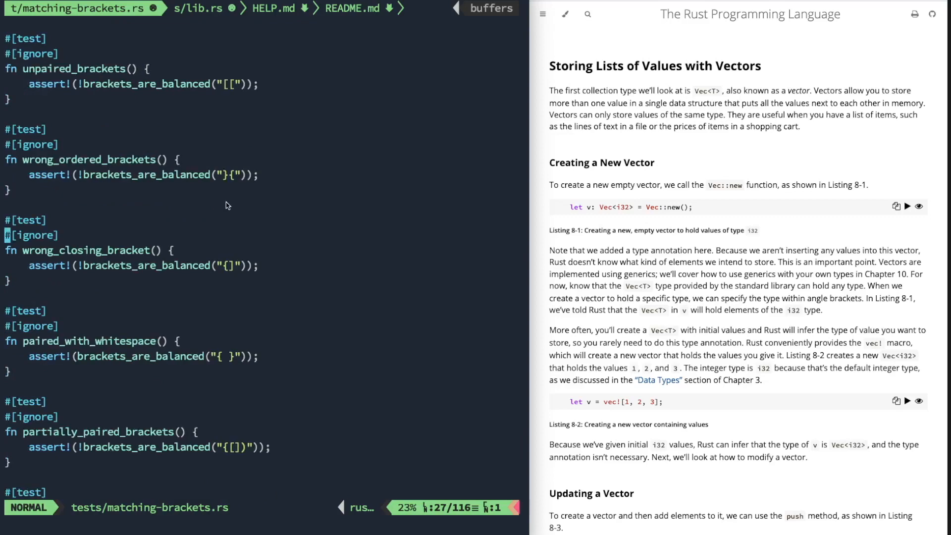
pyautogui.scroll(-3)
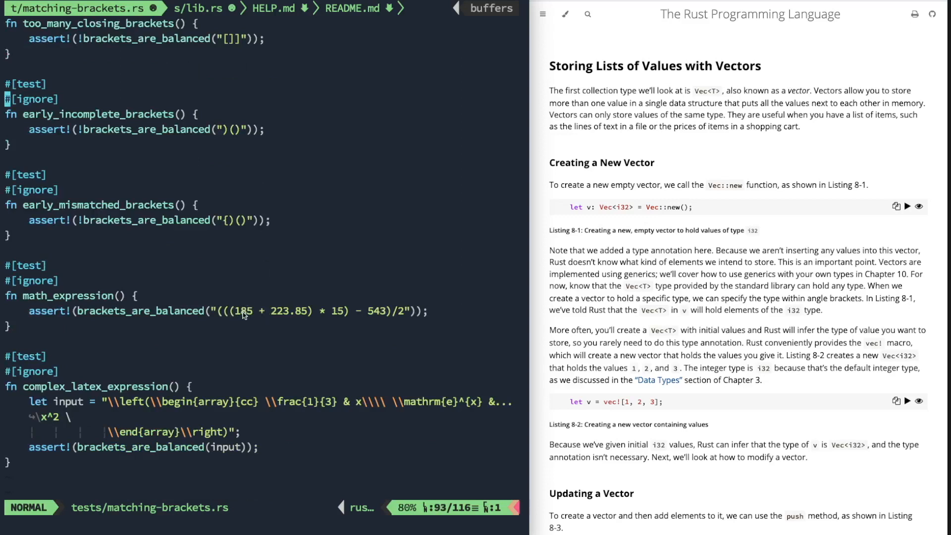
pyautogui.moveTo(337, 309)
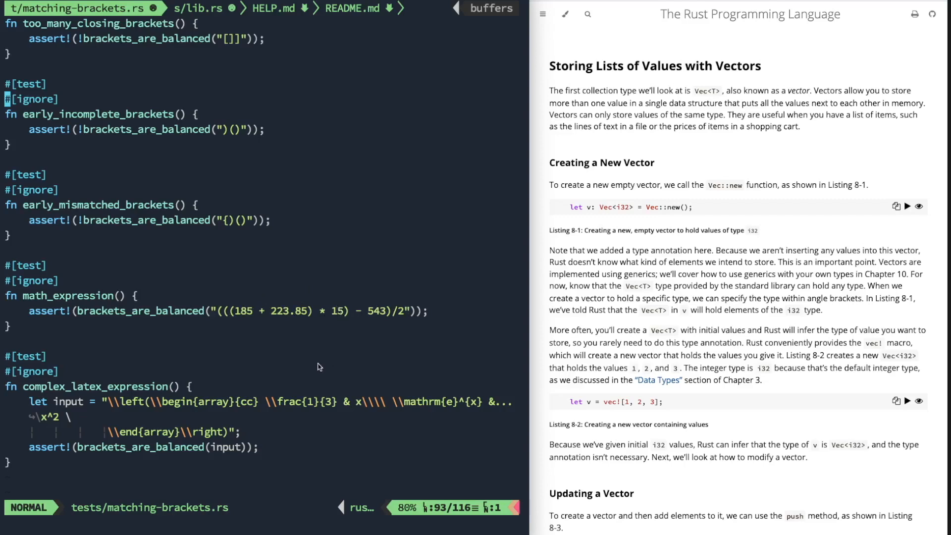
pyautogui.scroll(-3)
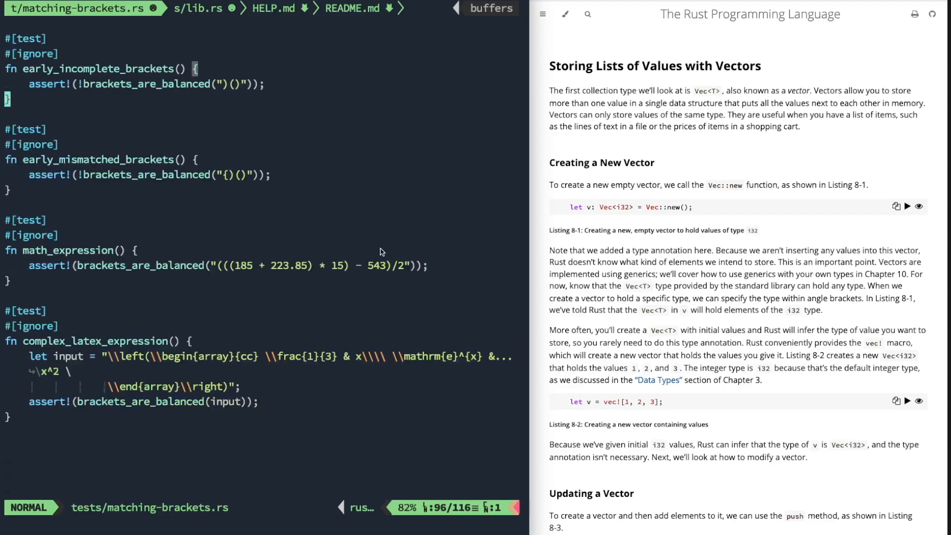
pyautogui.moveTo(179, 319)
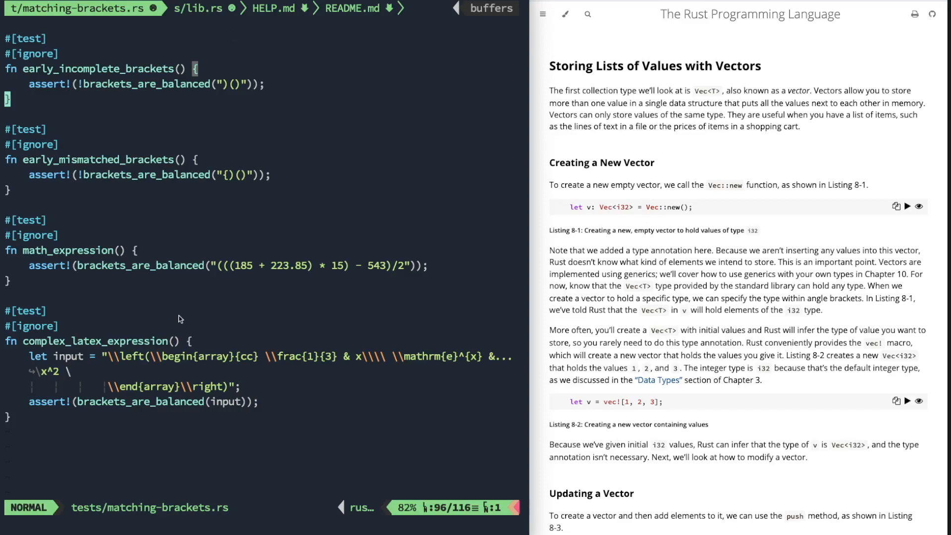
pyautogui.scroll(3)
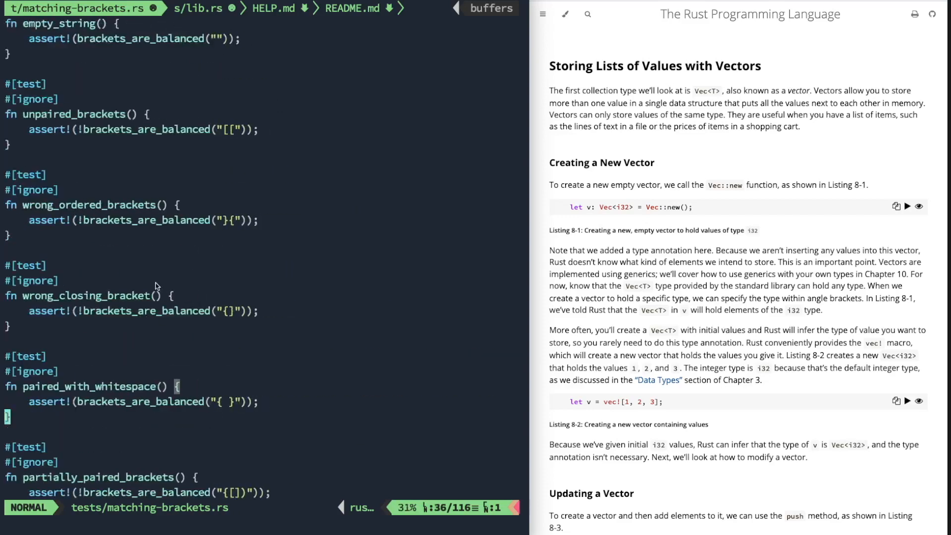
pyautogui.click(199, 8)
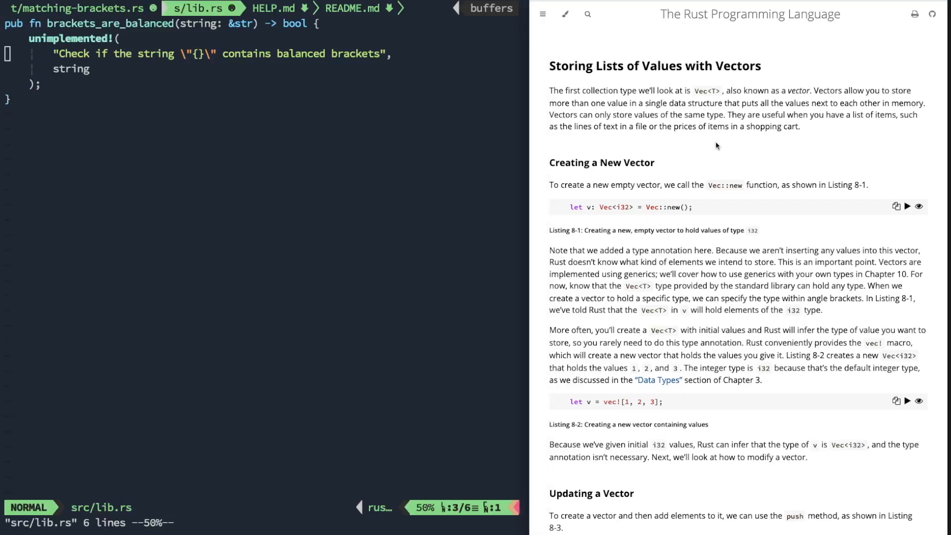
pyautogui.moveTo(702, 144)
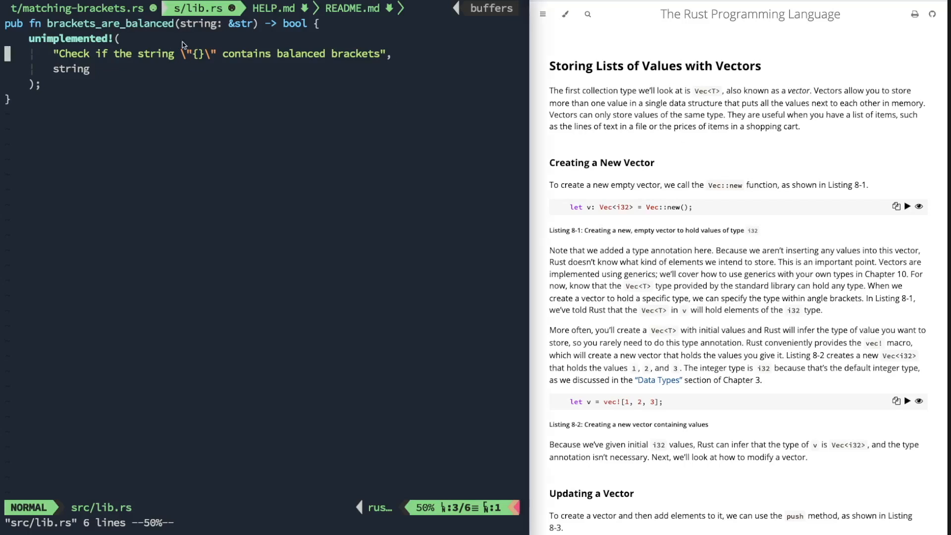
pyautogui.moveTo(235, 29)
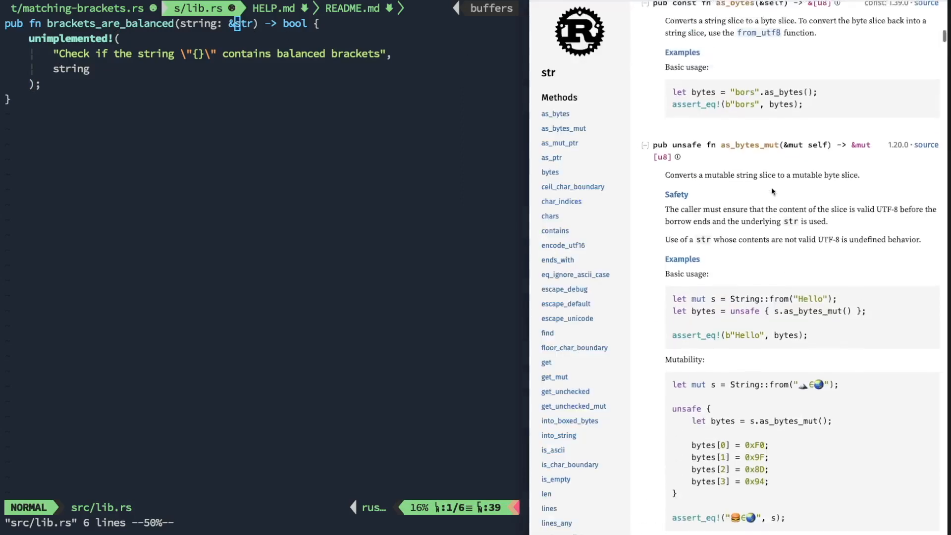
pyautogui.scroll(-3)
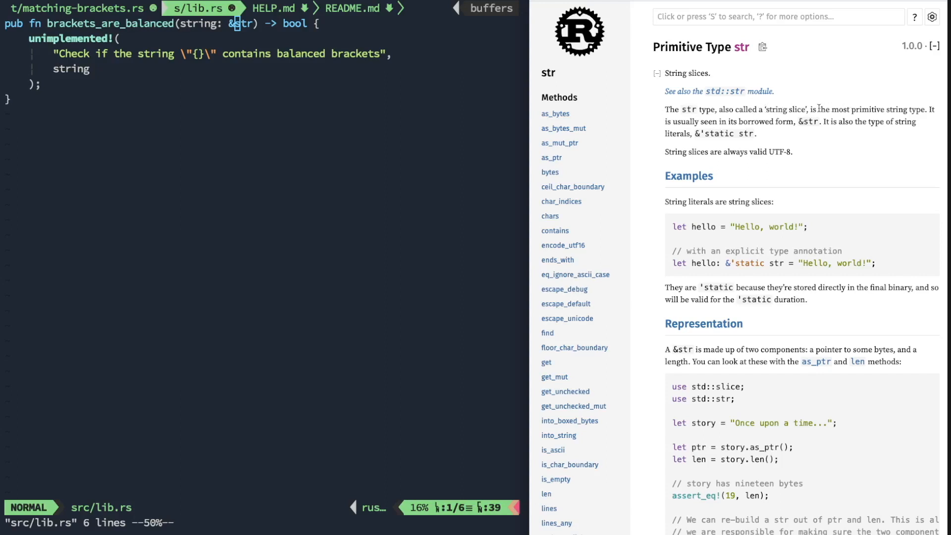
pyautogui.moveTo(810, 68)
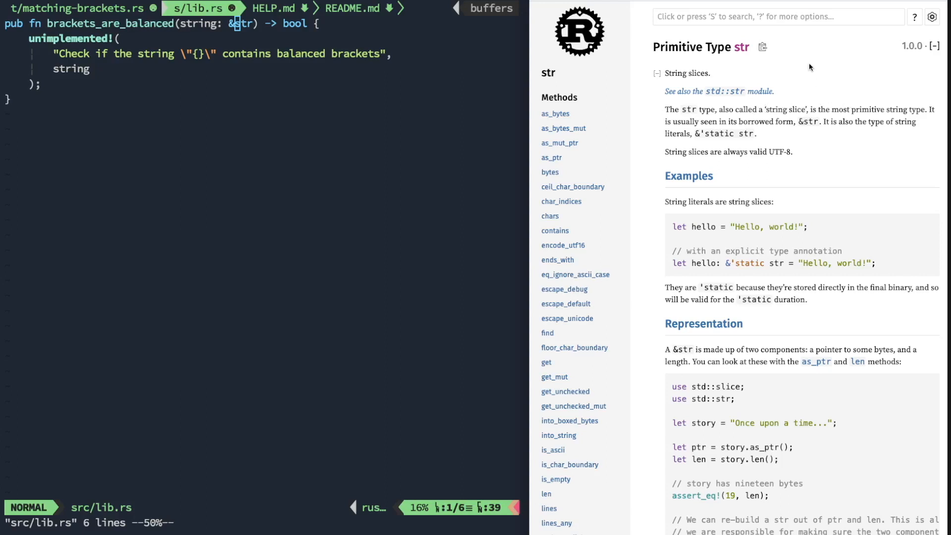
pyautogui.moveTo(400, 55)
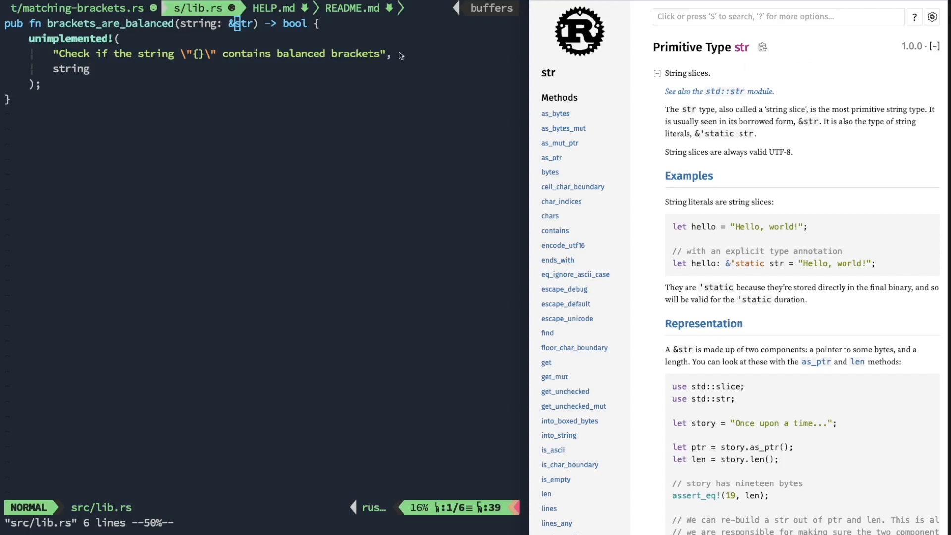
pyautogui.moveTo(842, 68)
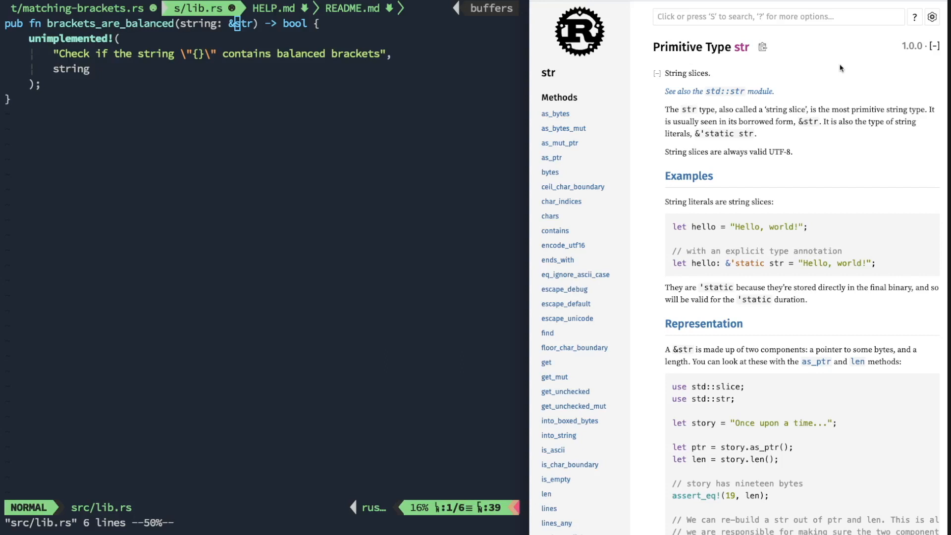
pyautogui.moveTo(227, 44)
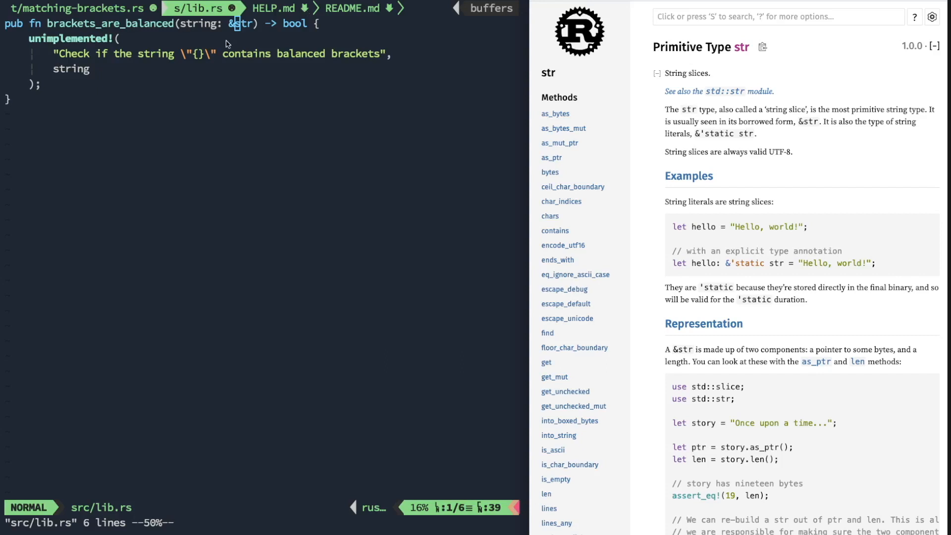
pyautogui.moveTo(785, 79)
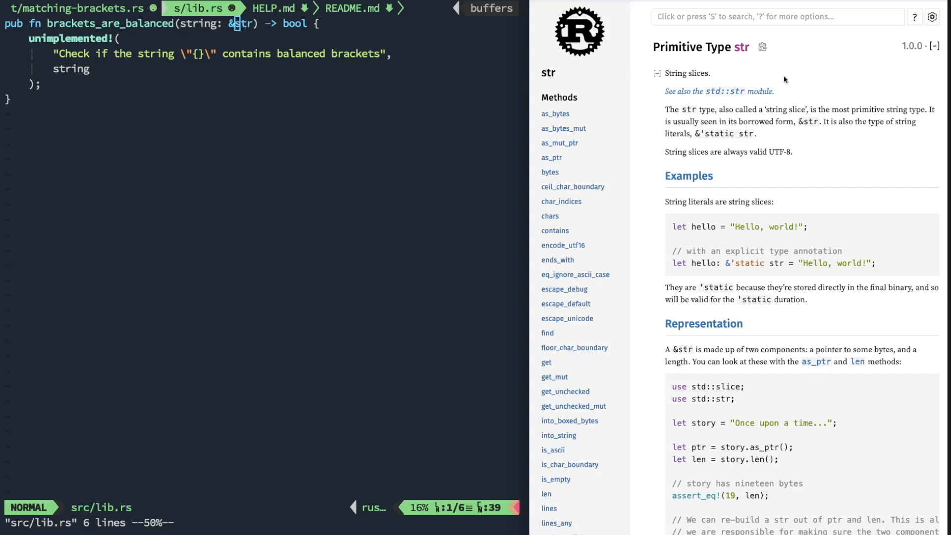
pyautogui.moveTo(838, 89)
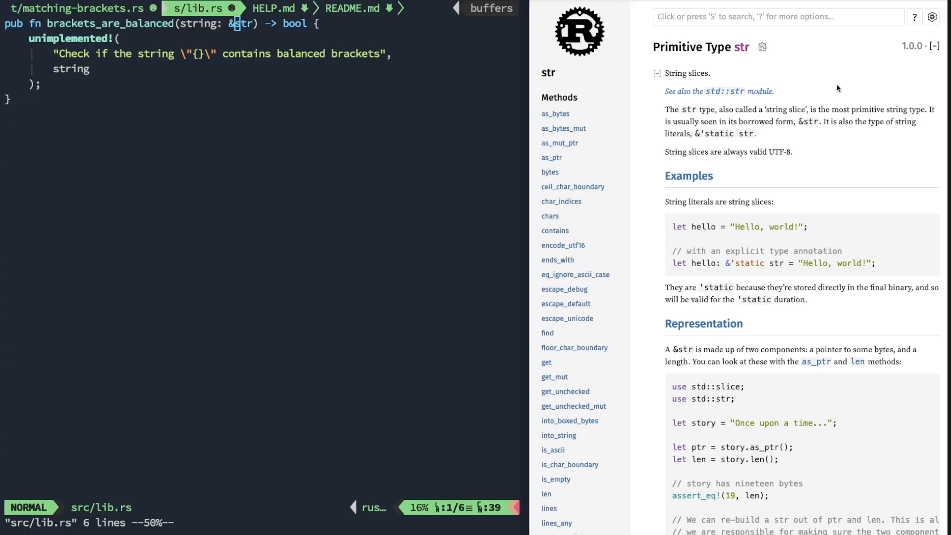
pyautogui.moveTo(202, 73)
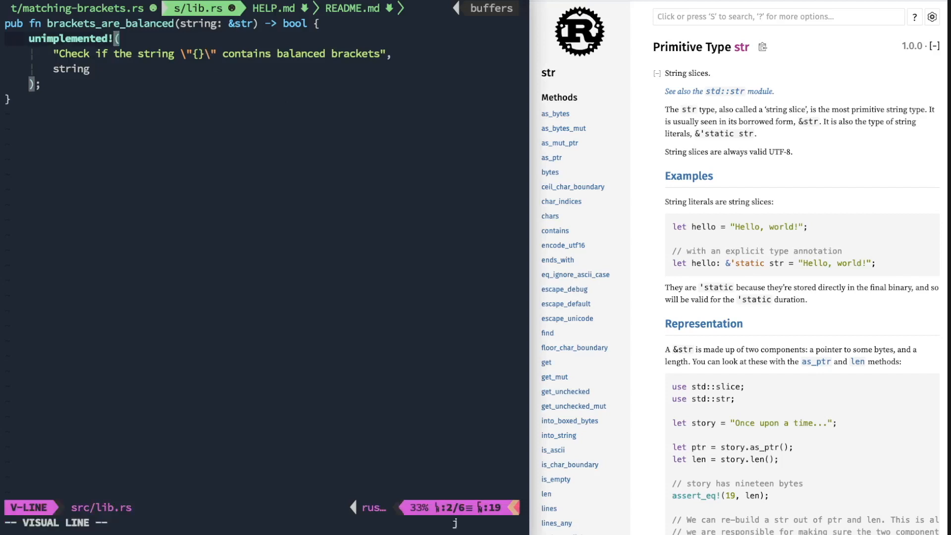
# Step: Replace the unimplemented! placeholder with `let stack: Vec<u8> = Vec::new();`
pyautogui.press('c')
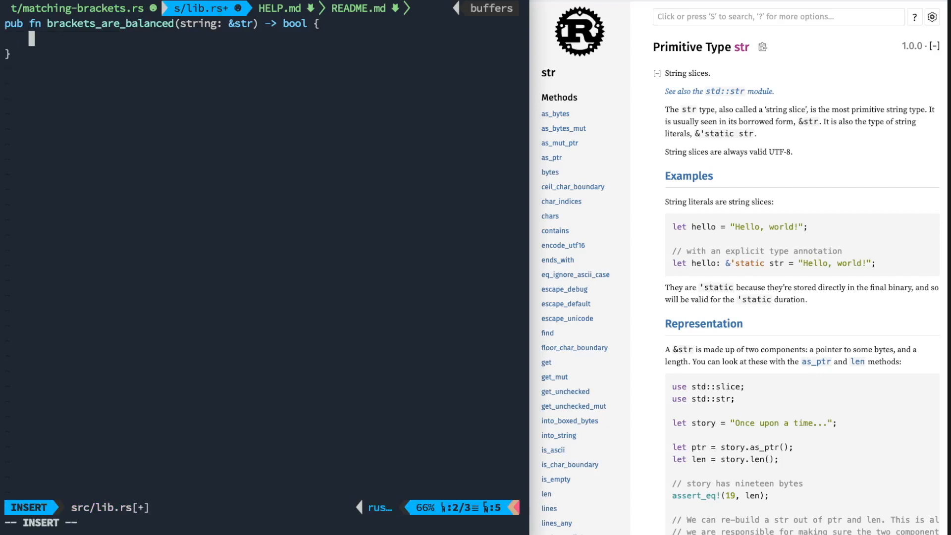
pyautogui.write('let')
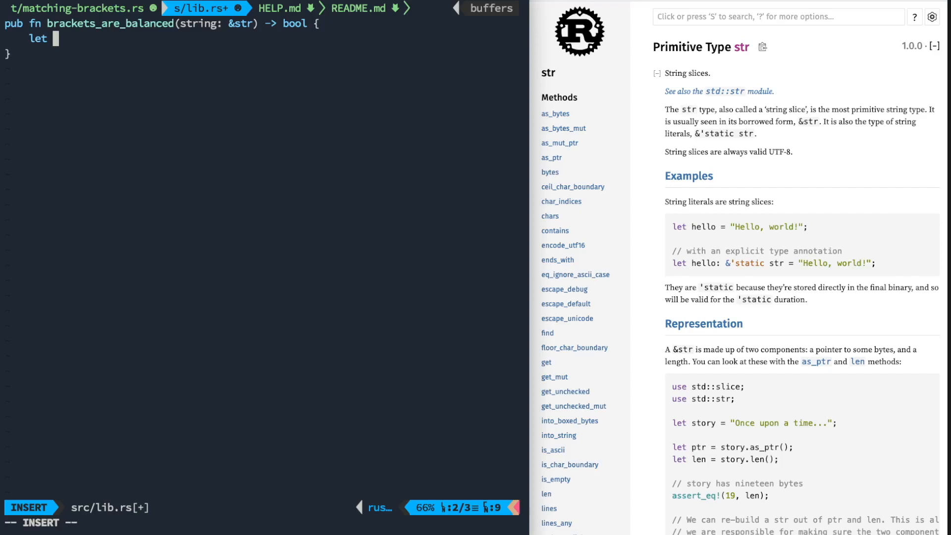
pyautogui.write('stack:')
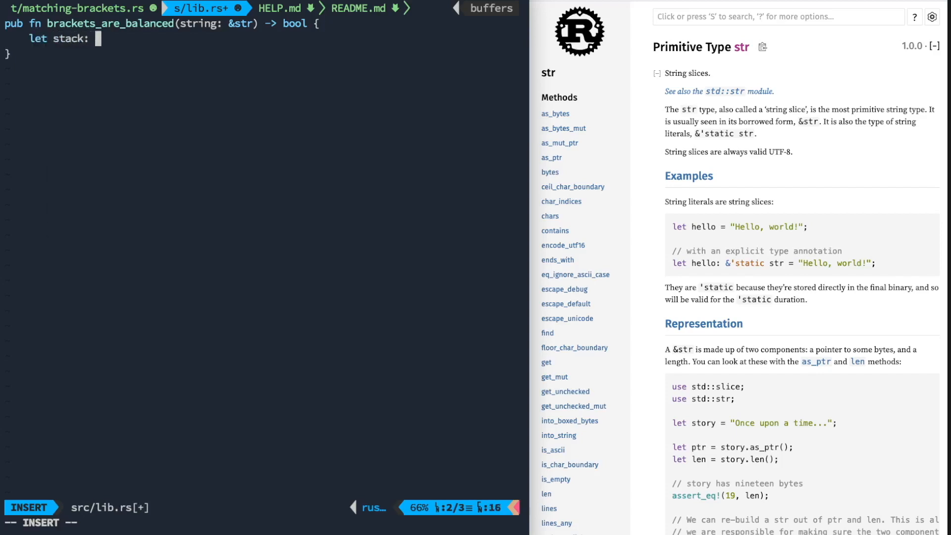
pyautogui.write('Vec<')
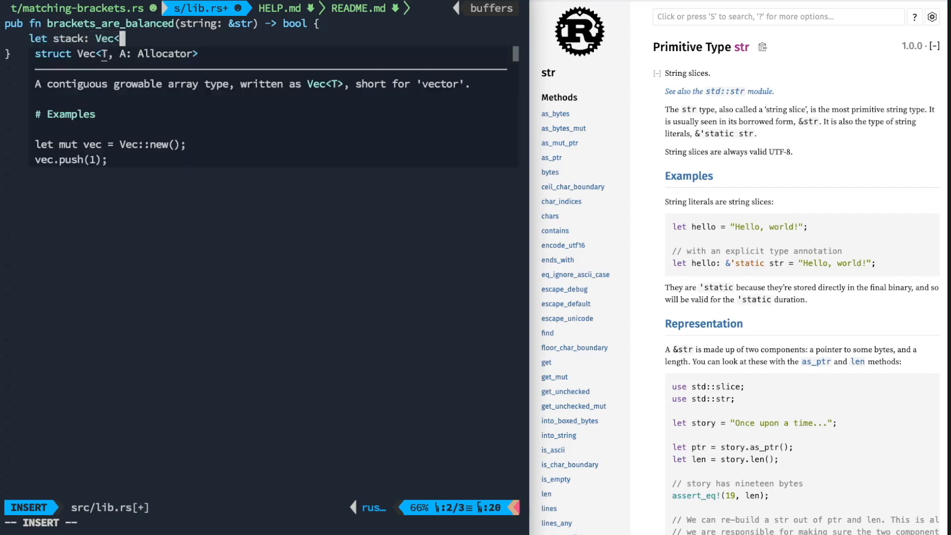
pyautogui.write('u8>')
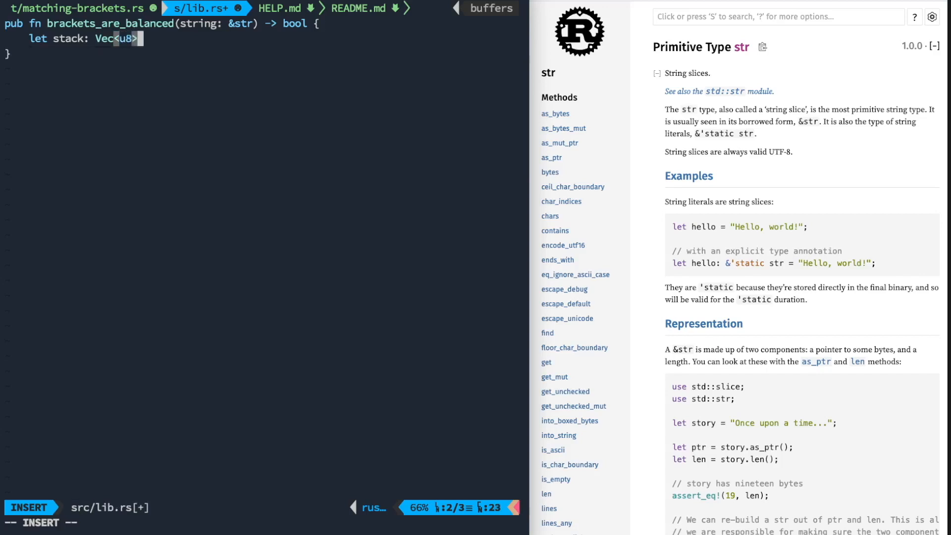
pyautogui.write('= V')
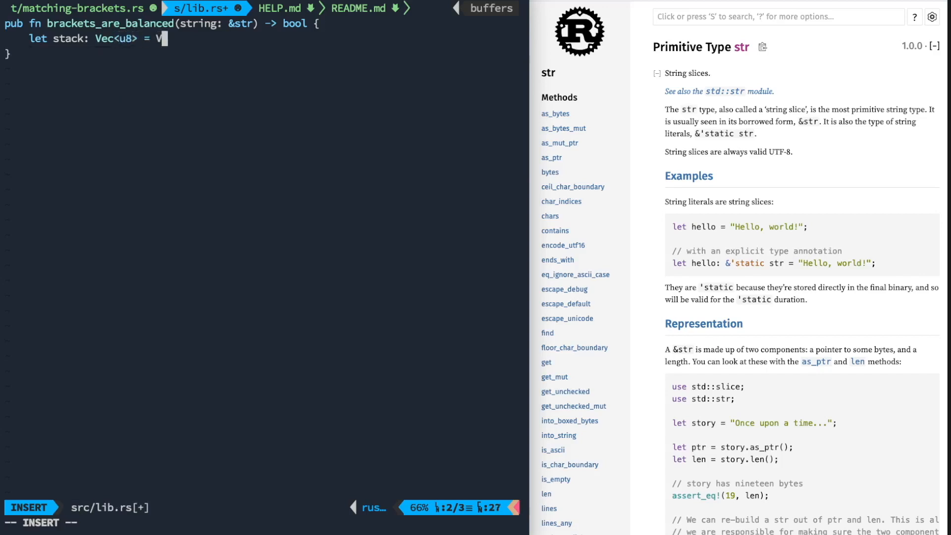
pyautogui.write('ec::new();')
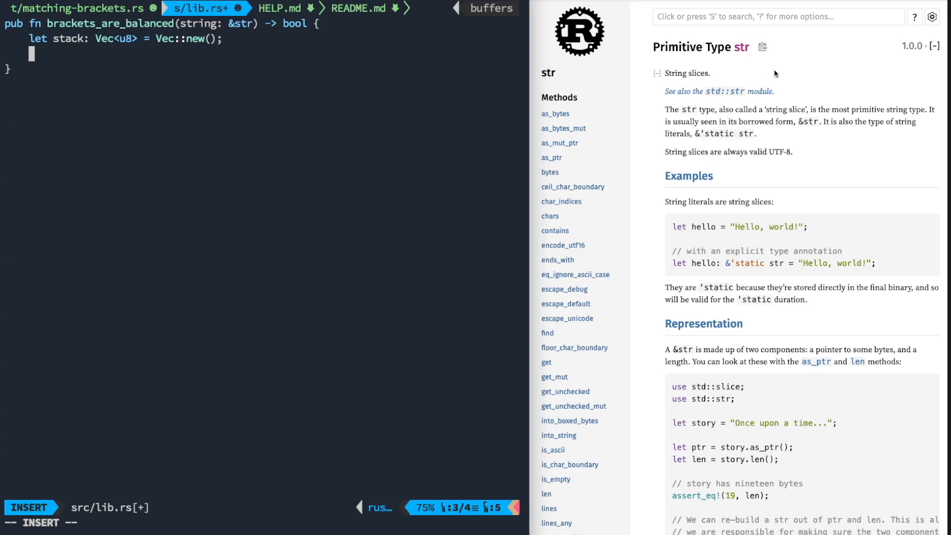
# Step: Jump to the str bytes method docs describing an iterator over a string slice's bytes
pyautogui.scroll(-3)
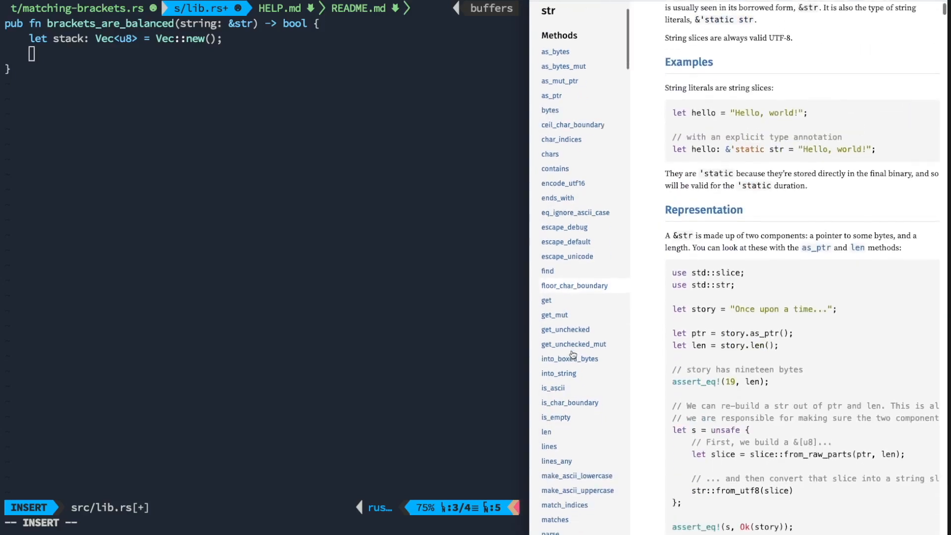
pyautogui.scroll(-3)
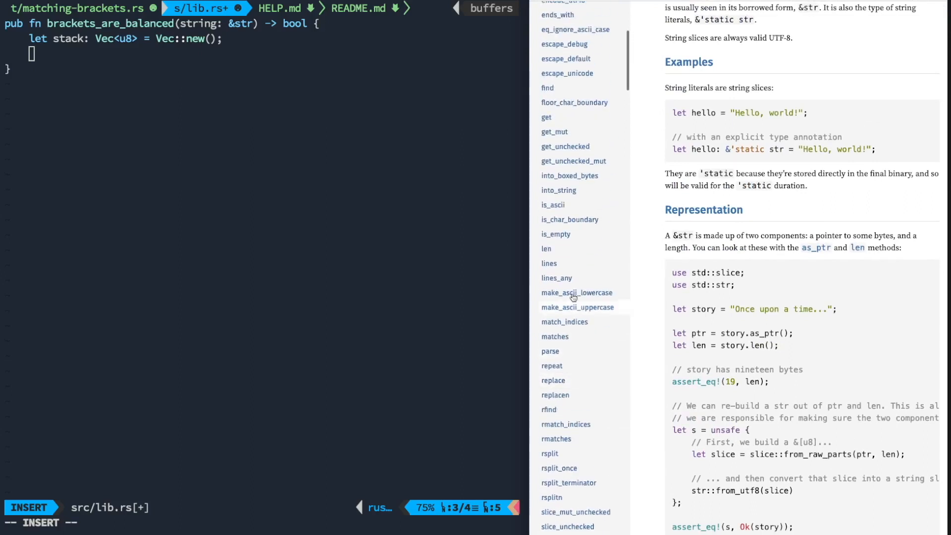
pyautogui.scroll(3)
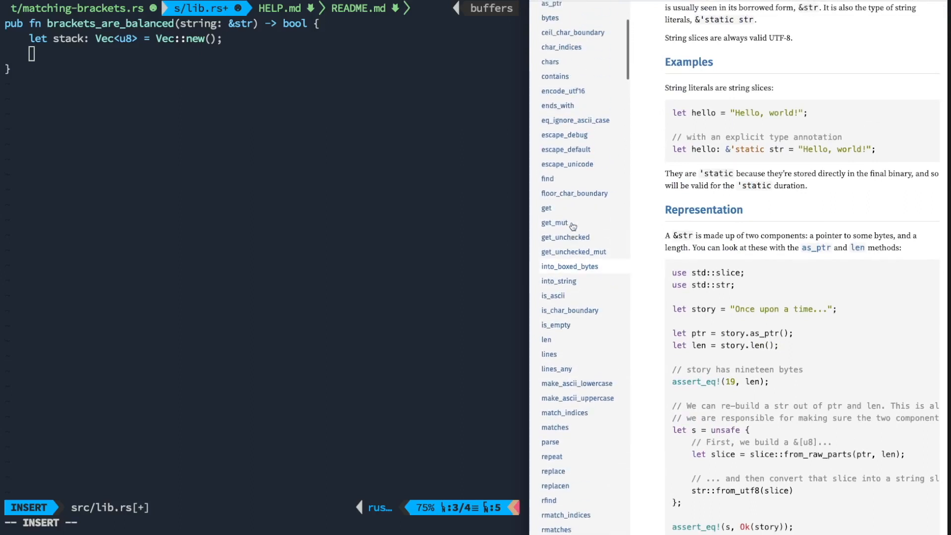
pyautogui.scroll(3)
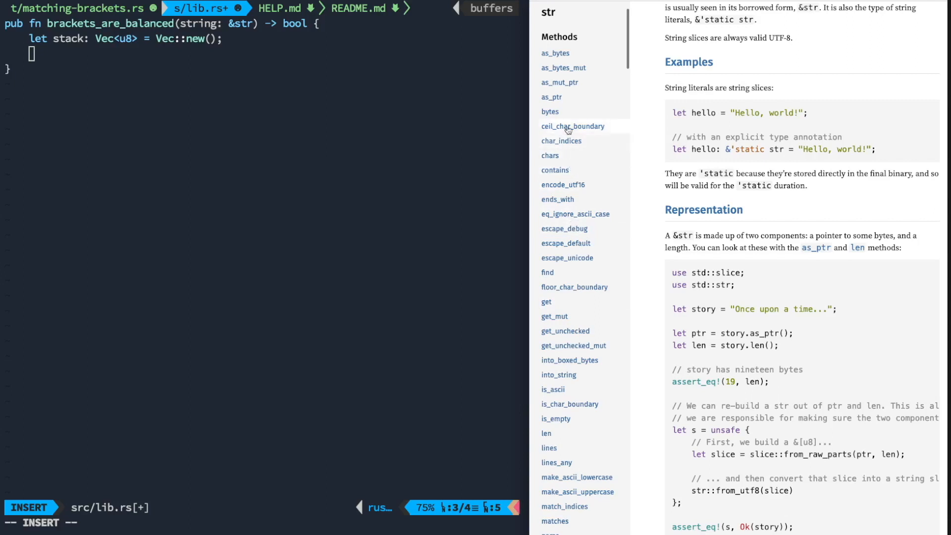
pyautogui.moveTo(562, 115)
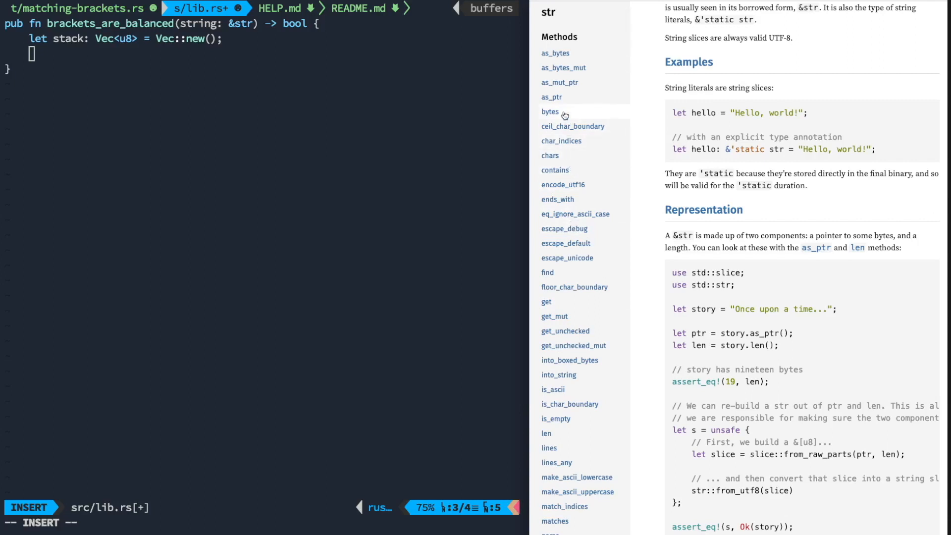
pyautogui.click(549, 111)
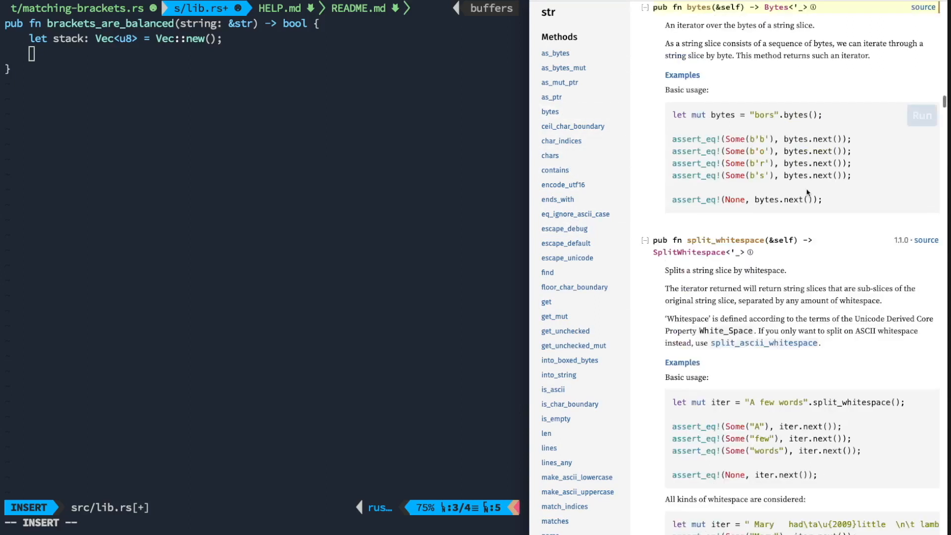
pyautogui.moveTo(702, 39)
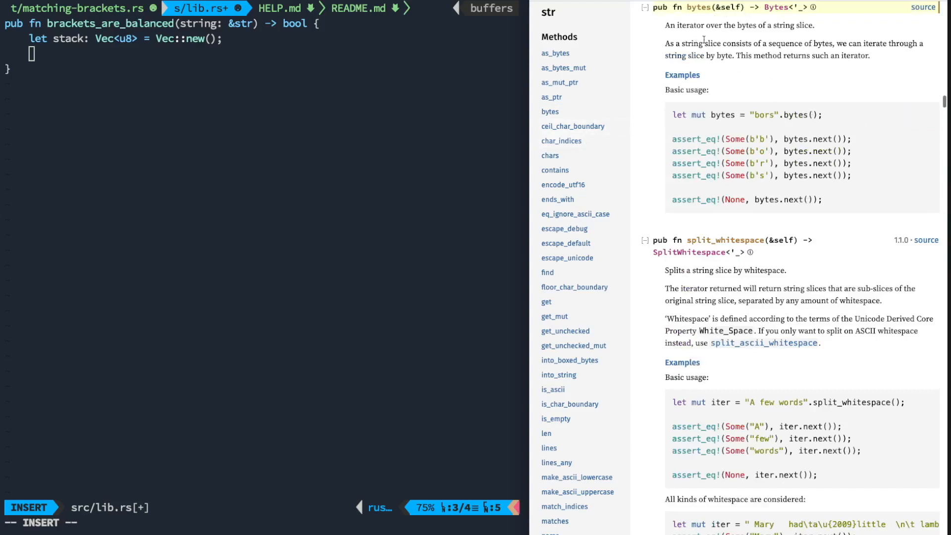
pyautogui.moveTo(724, 67)
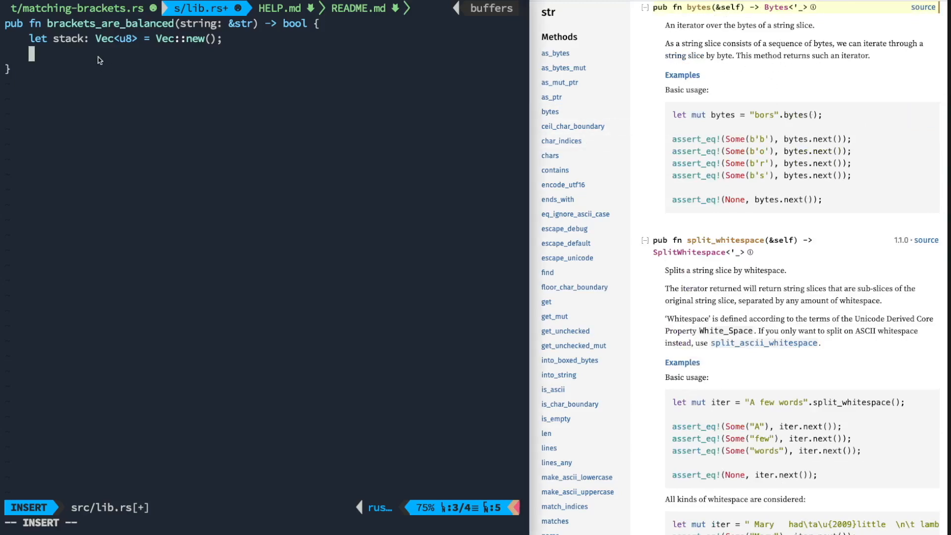
# Step: Type string.as_bytes().iter().all beneath the stack declaration, using completion suggestions
pyautogui.write('str.')
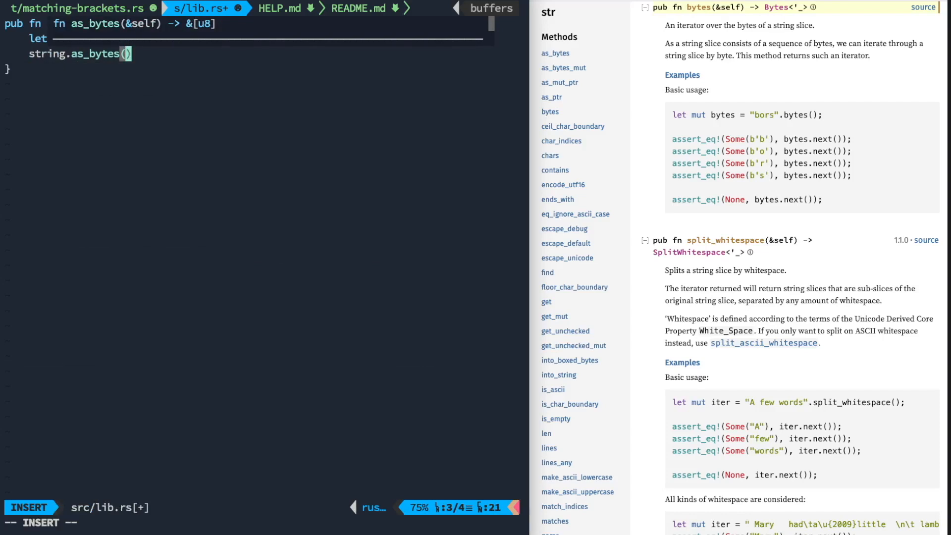
pyautogui.write('.')
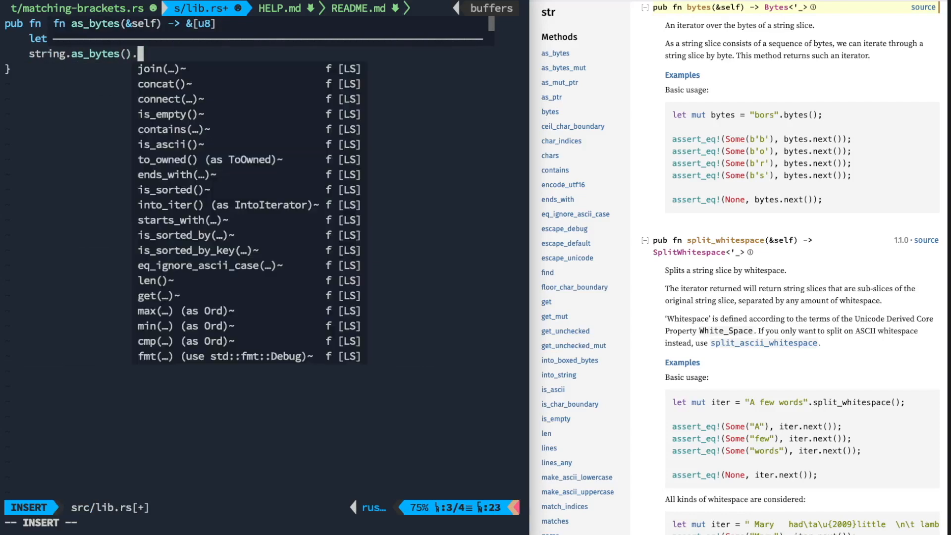
pyautogui.write('iterf')
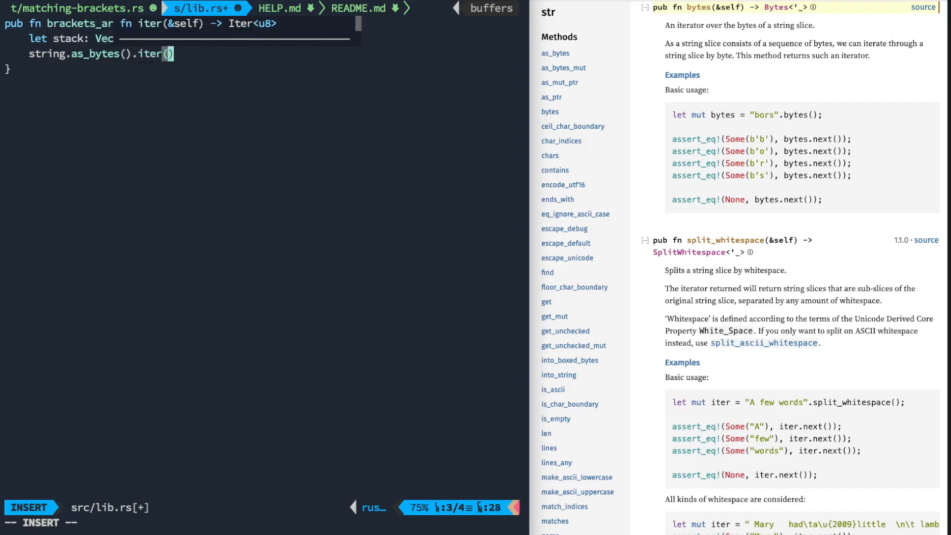
pyautogui.press('Right')
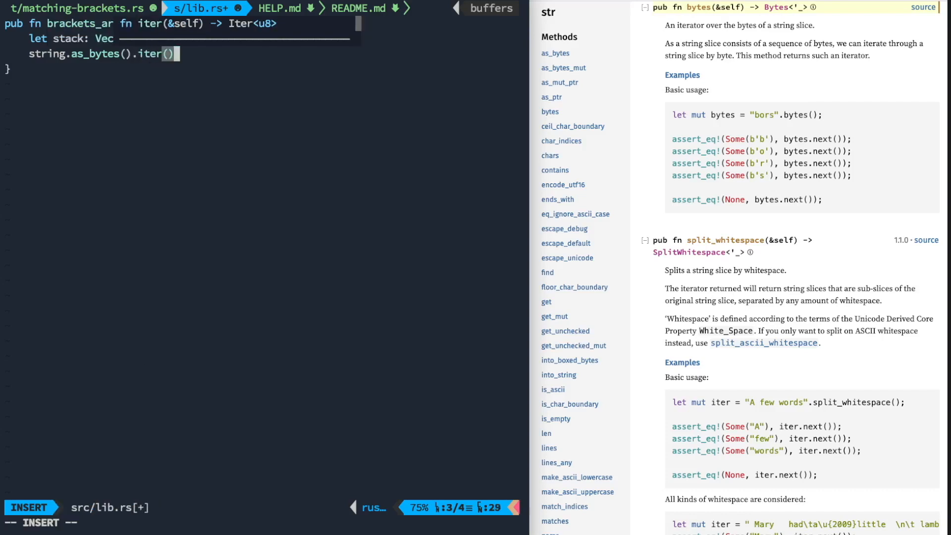
pyautogui.write('.')
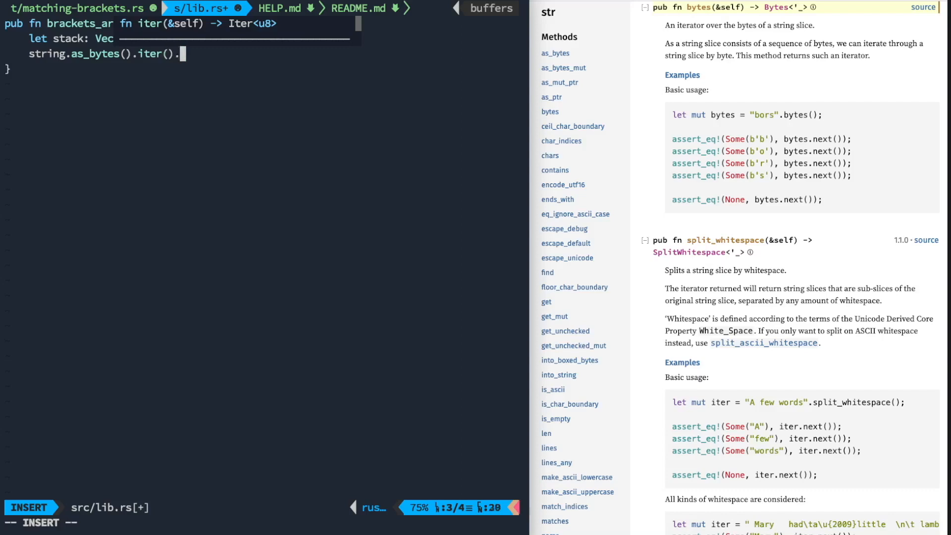
pyautogui.write('.')
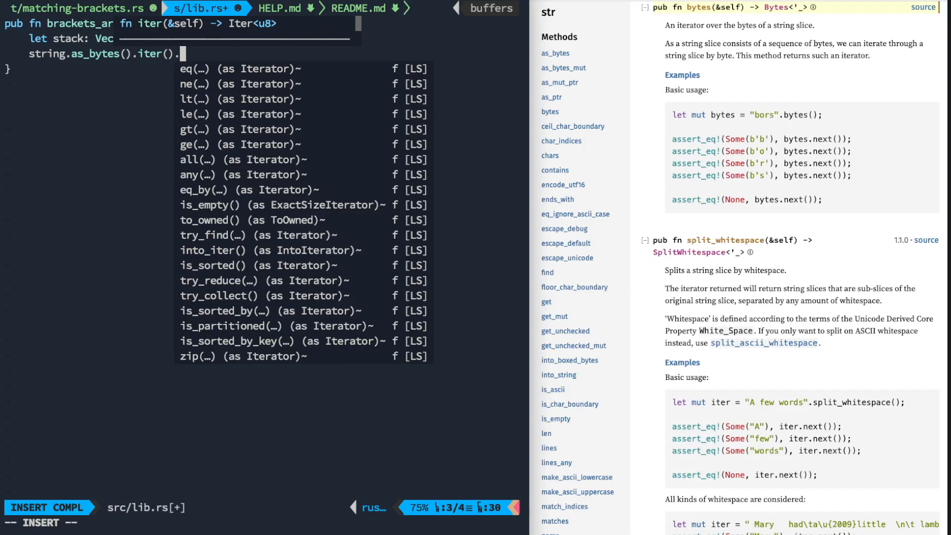
pyautogui.write('all')
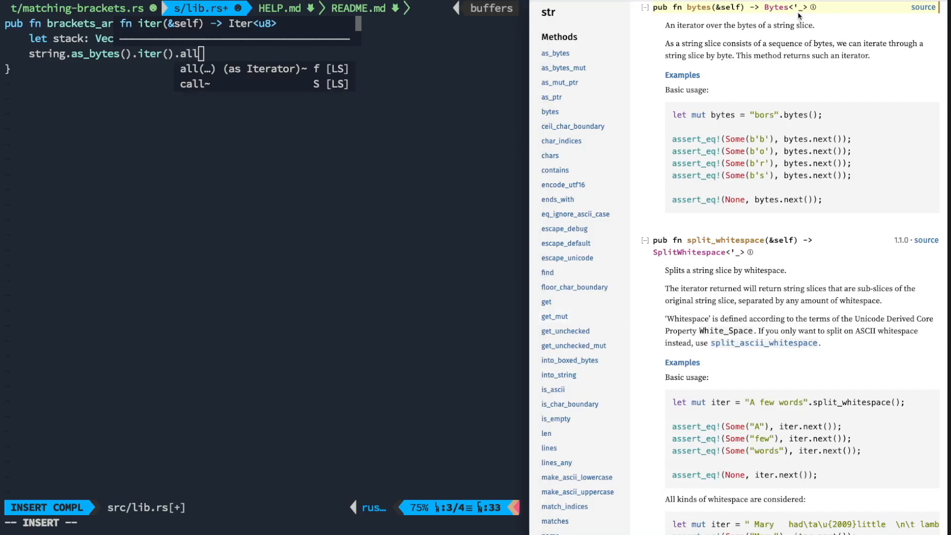
pyautogui.moveTo(634, 309)
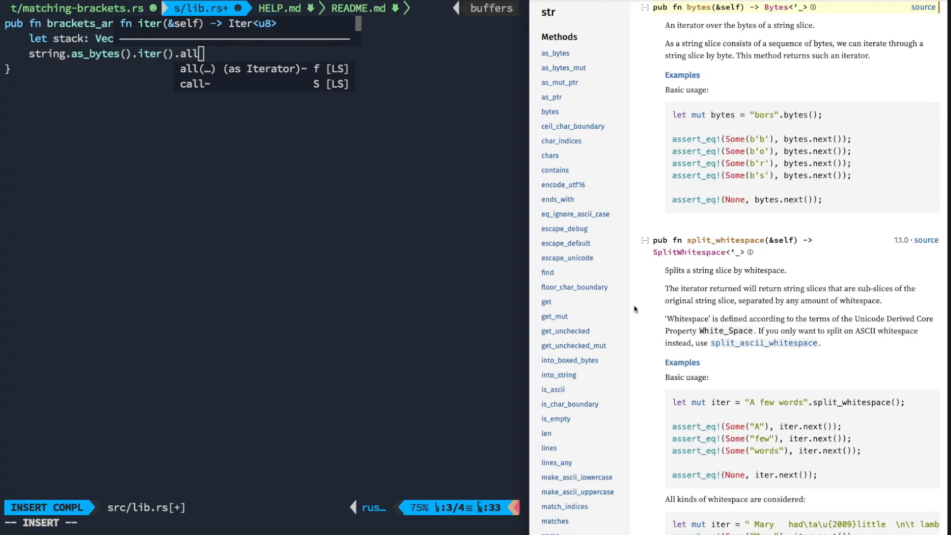
pyautogui.scroll(-3)
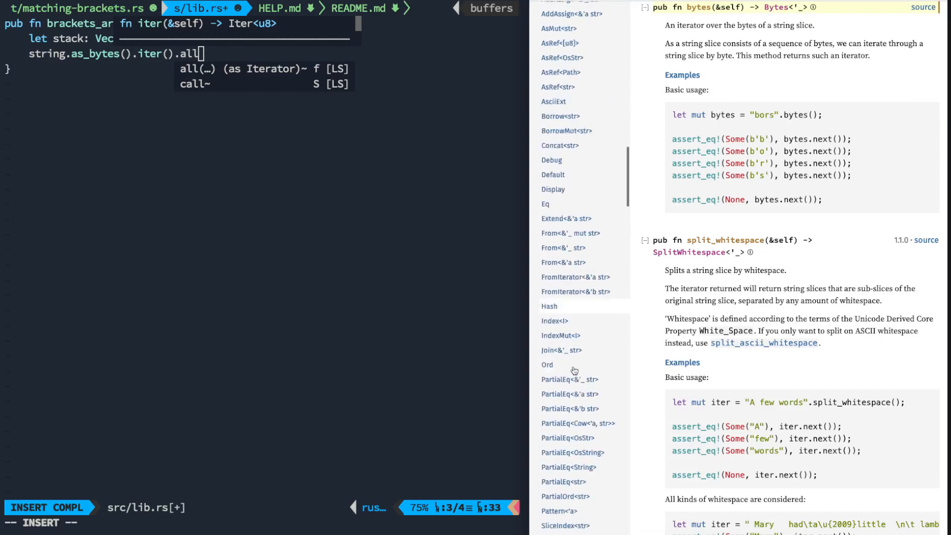
pyautogui.scroll(3)
pyautogui.write('iter')
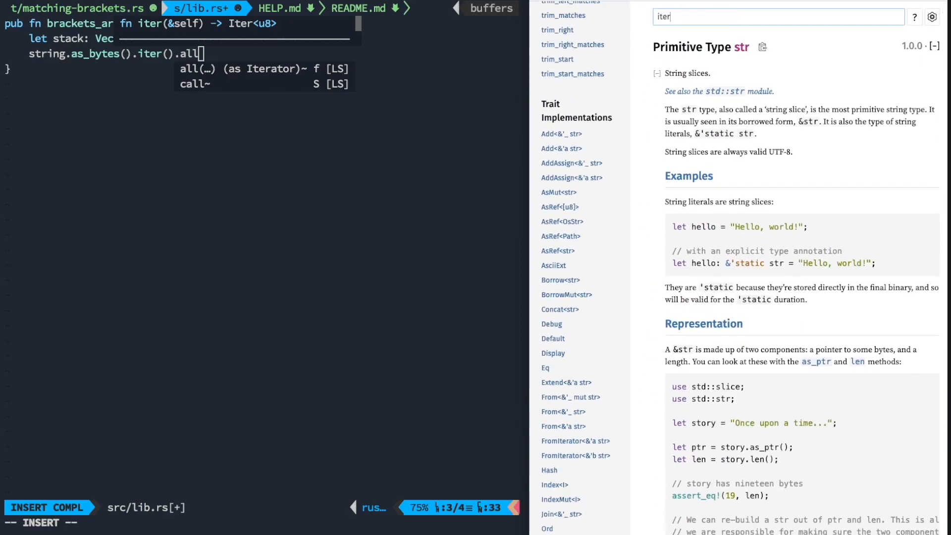
# Step: Search the Rust docs for 'all iter' and open std::iter::Iterator::all
pyautogui.write('all ')
pyautogui.press('Return')
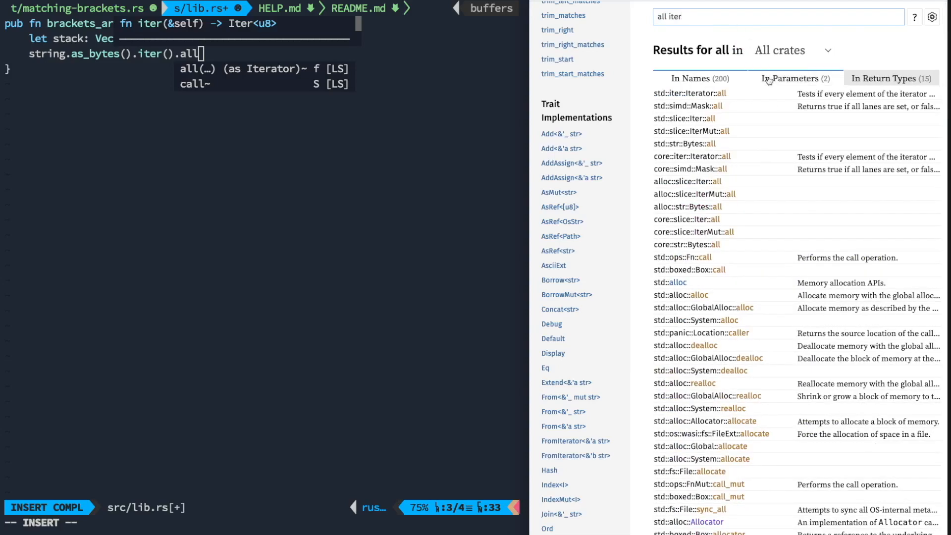
pyautogui.press('backspace')
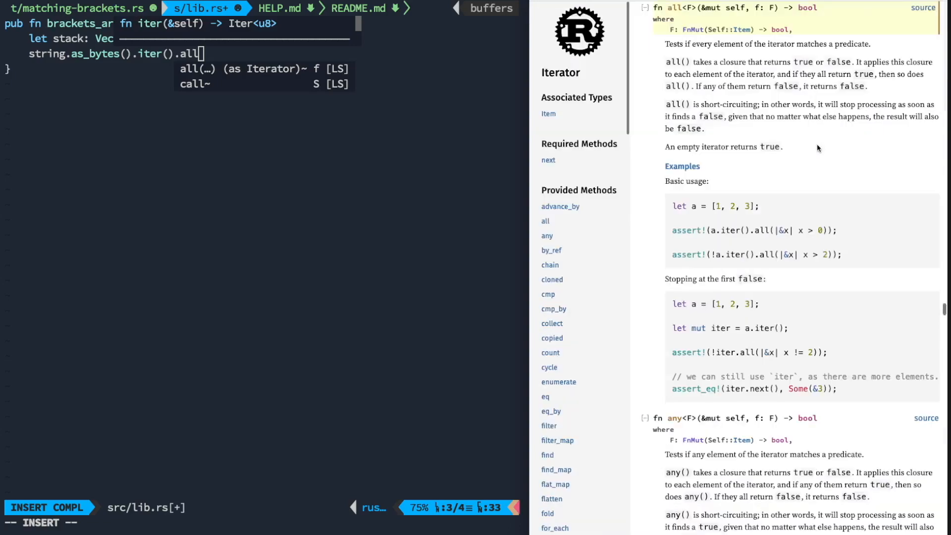
pyautogui.moveTo(754, 48)
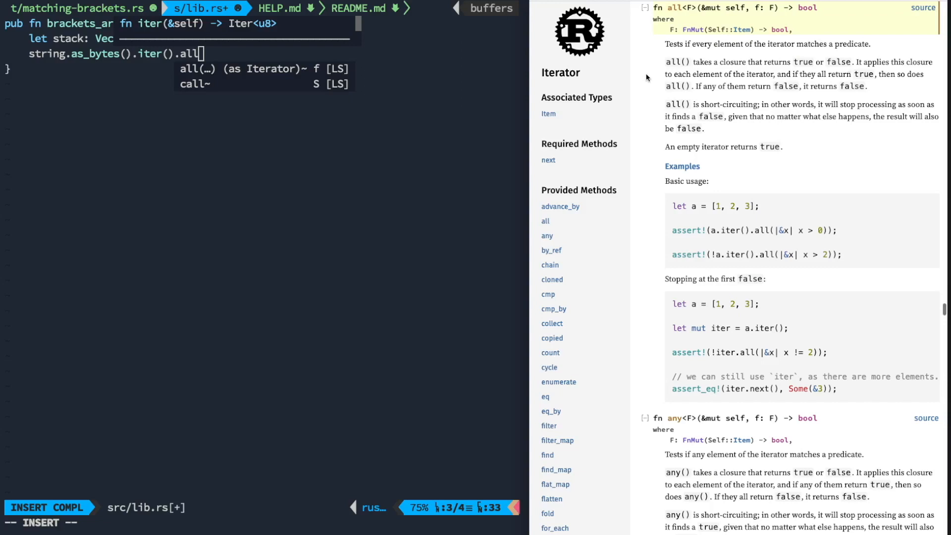
pyautogui.moveTo(736, 63)
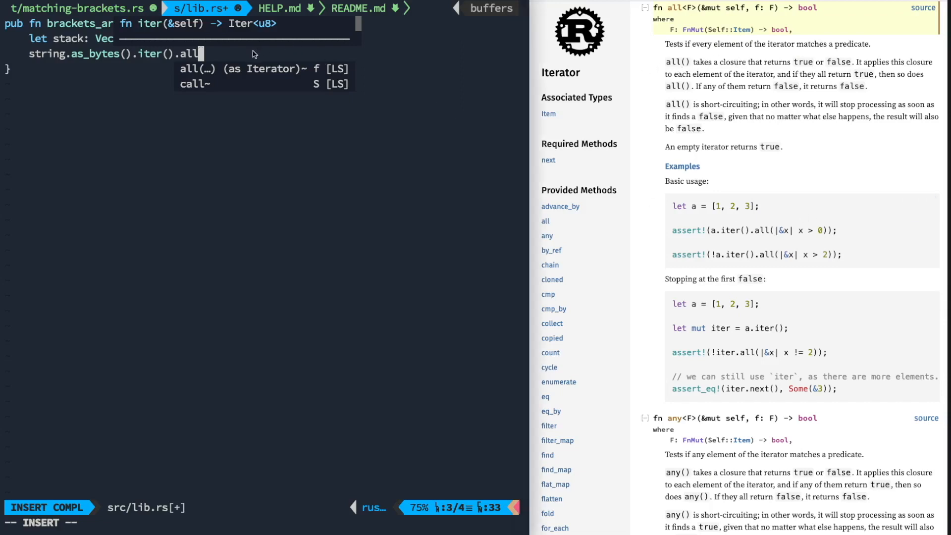
# Step: Pass a closure |b| to all, with its block body starting with match
pyautogui.write('(|')
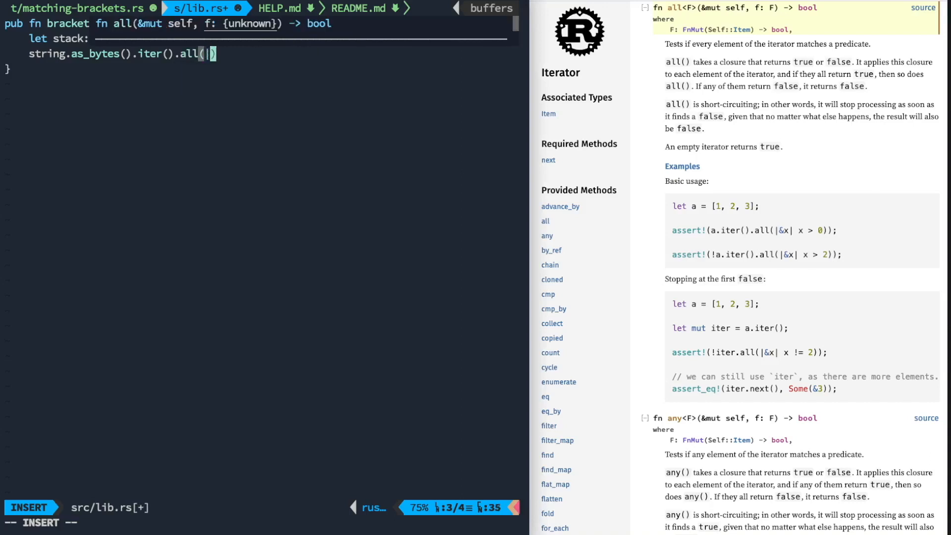
pyautogui.write('b| {')
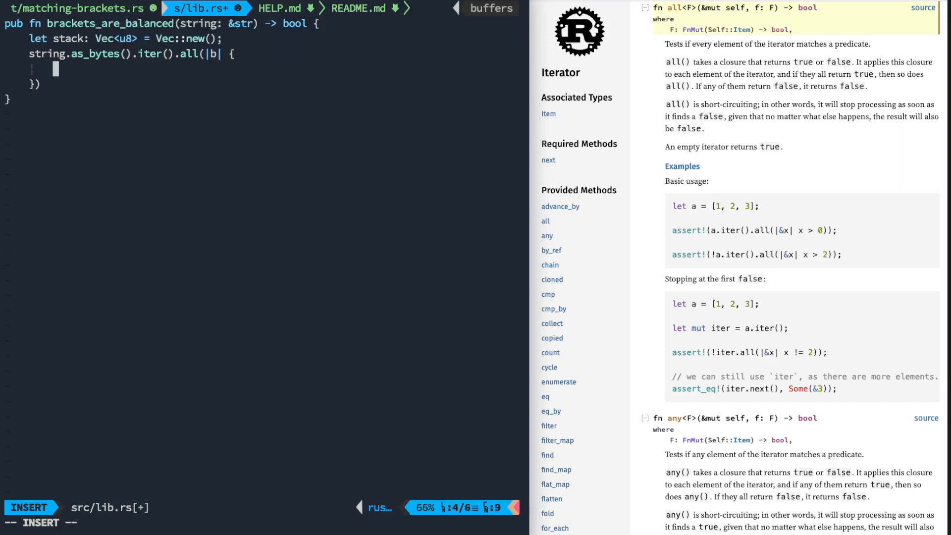
pyautogui.press('Escape')
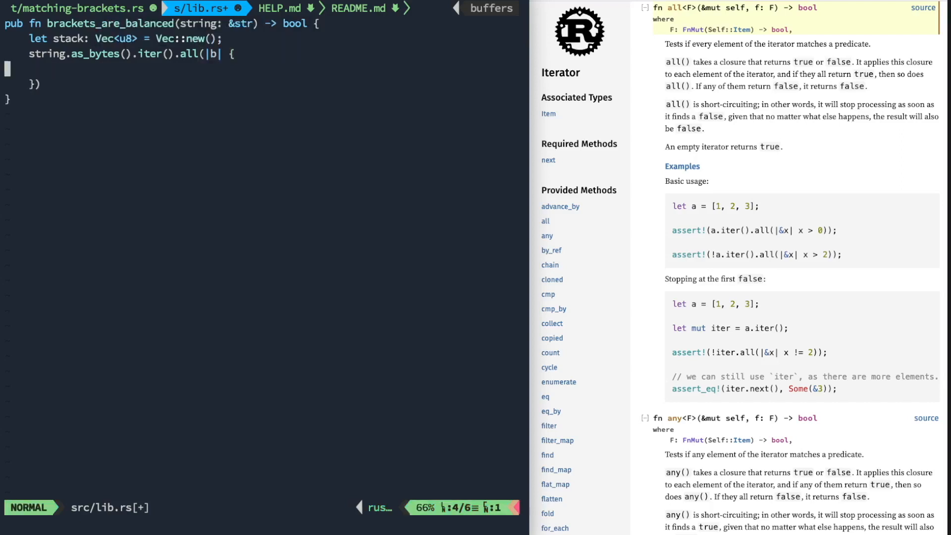
pyautogui.press('i')
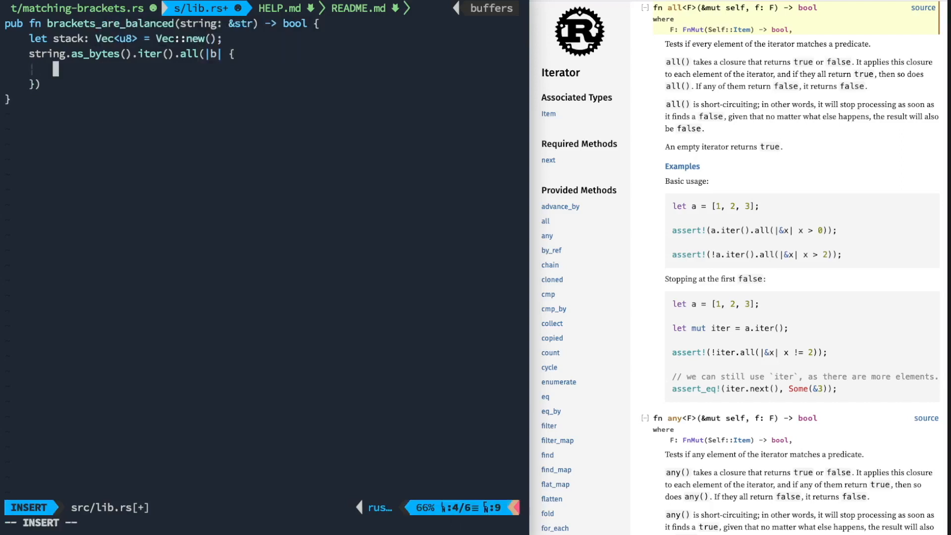
pyautogui.write('match')
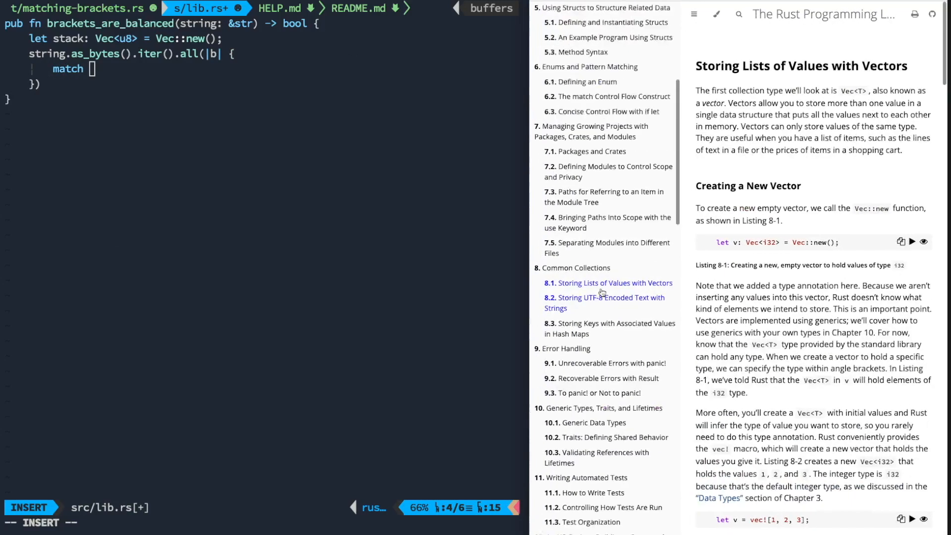
# Step: Read the Rust book's Catch-all Patterns and _ Placeholder section, and make the match target b
pyautogui.scroll(3)
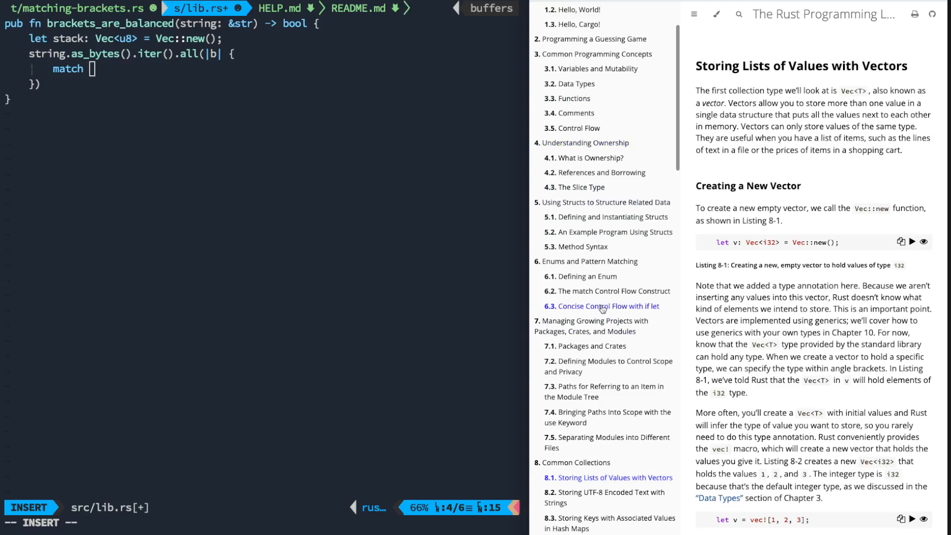
pyautogui.click(605, 291)
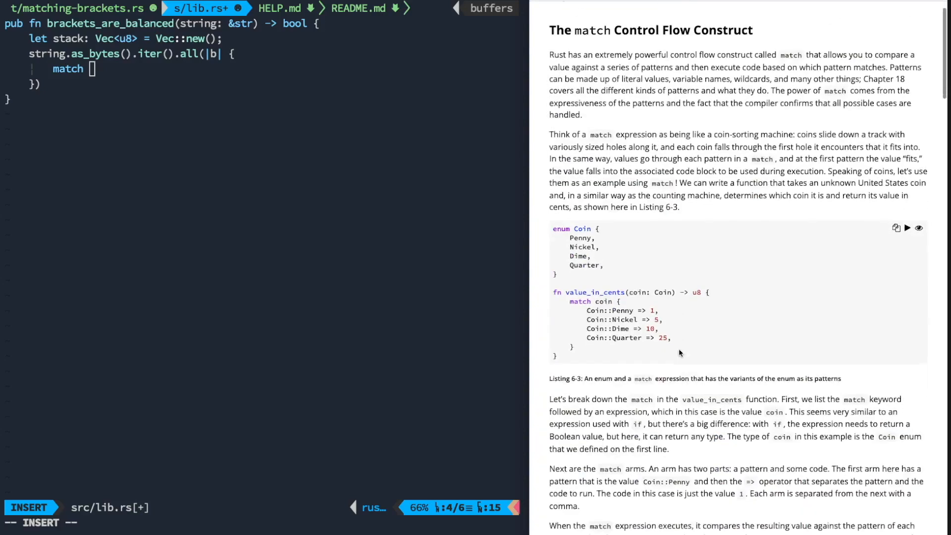
pyautogui.scroll(-3)
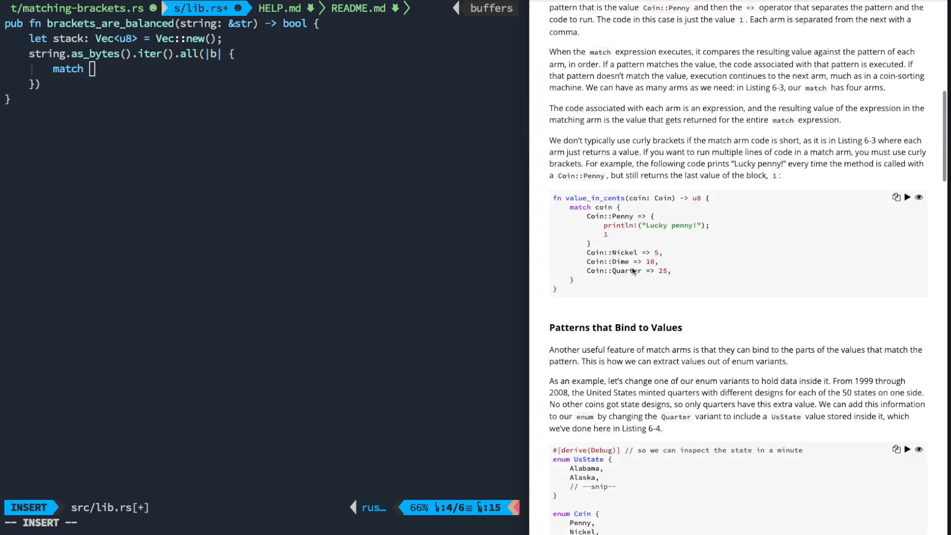
pyautogui.scroll(-3)
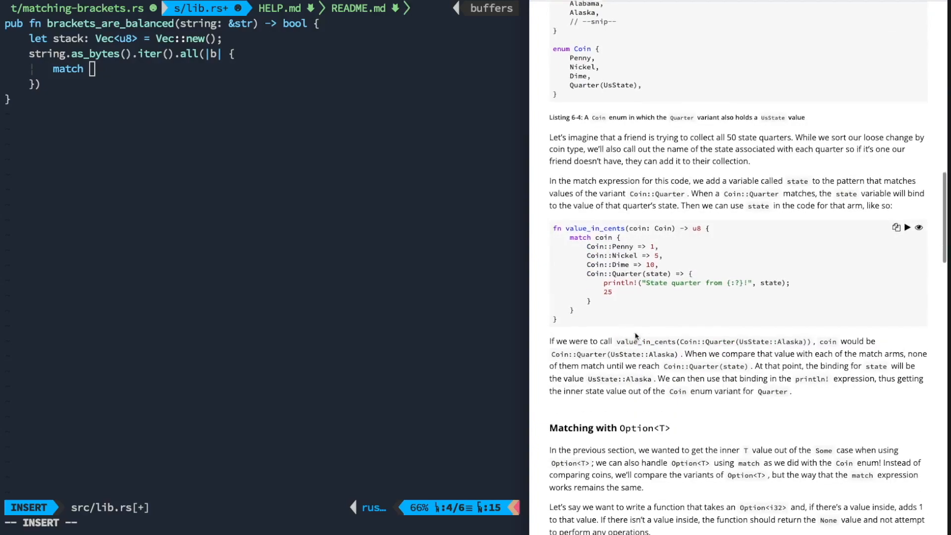
pyautogui.scroll(-3)
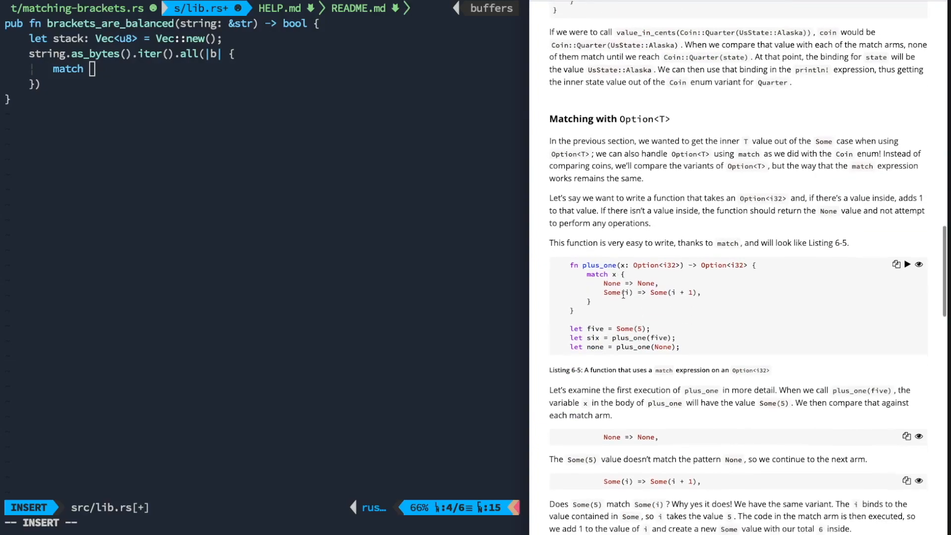
pyautogui.scroll(-3)
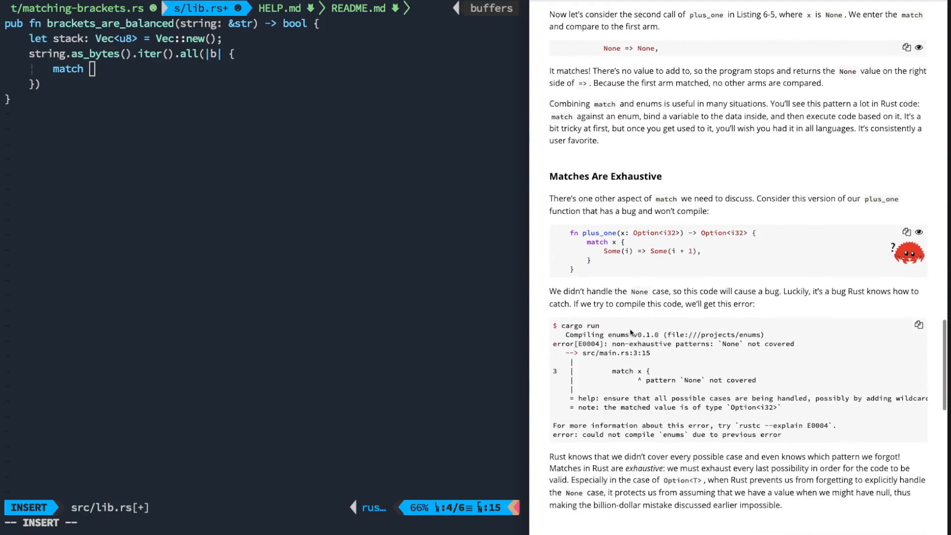
pyautogui.scroll(-3)
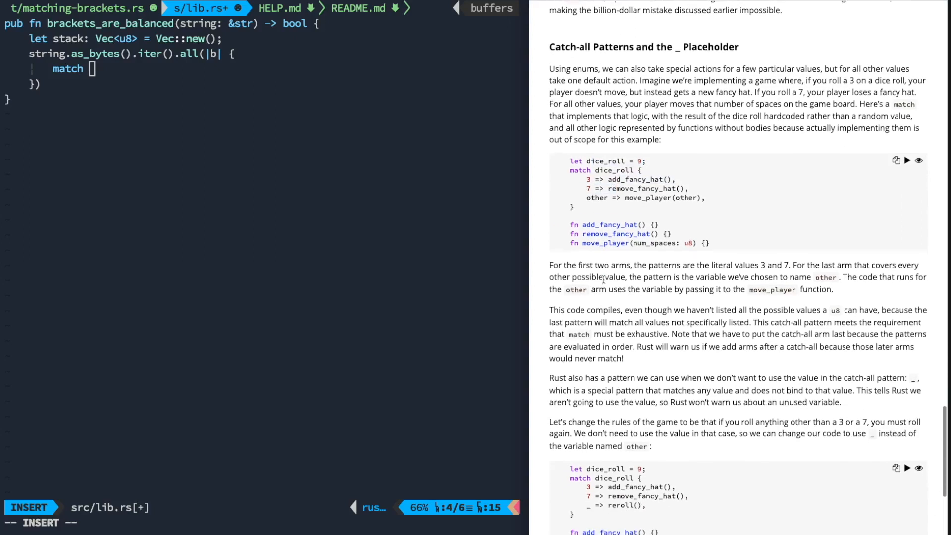
pyautogui.write('b {')
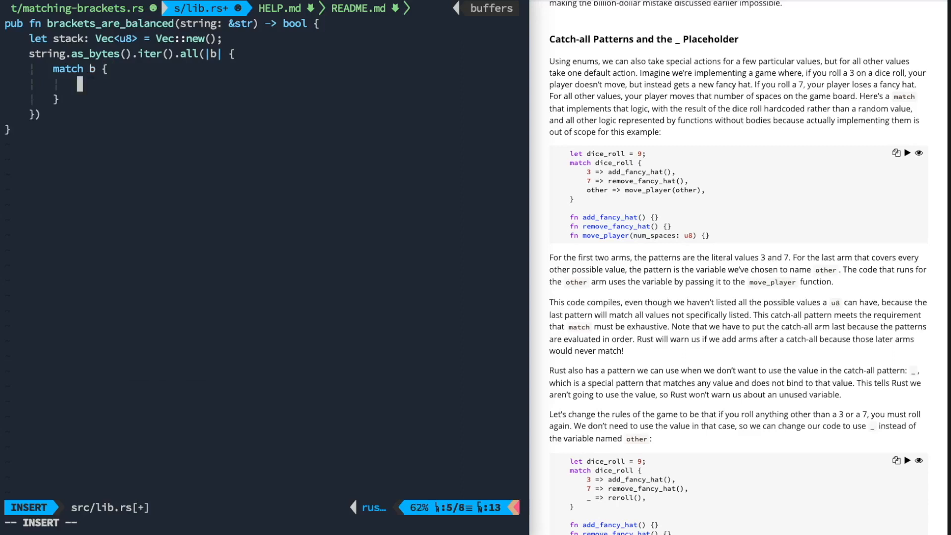
# Step: Write three closing-bracket arms returning stack.pop() == Some(opener), plus a catch-all arm starting with if
pyautogui.write("'")
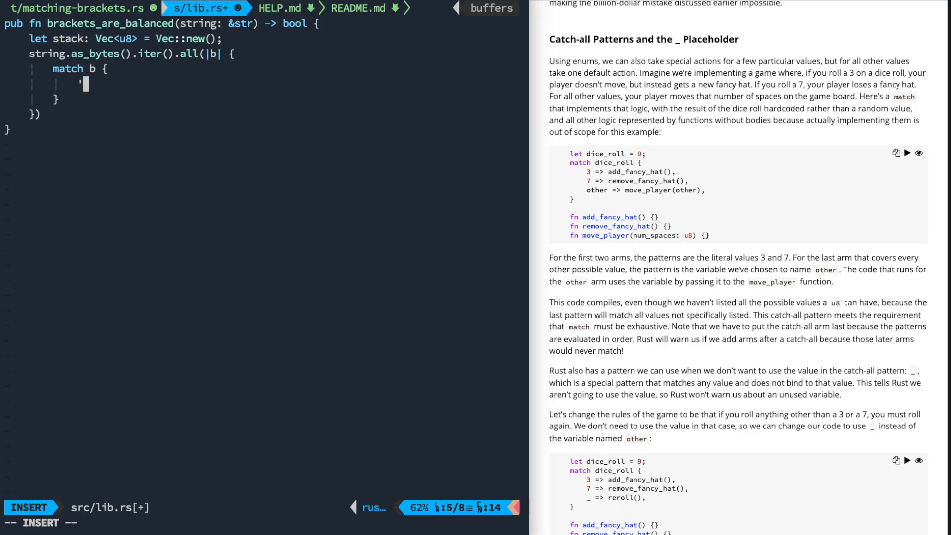
pyautogui.write("{' => stack.pop() ==")
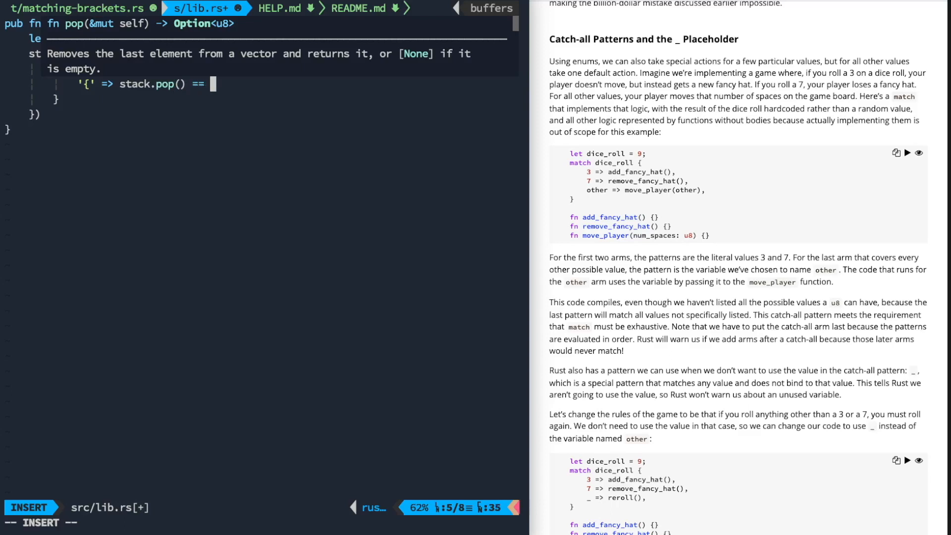
pyautogui.press('Escape')
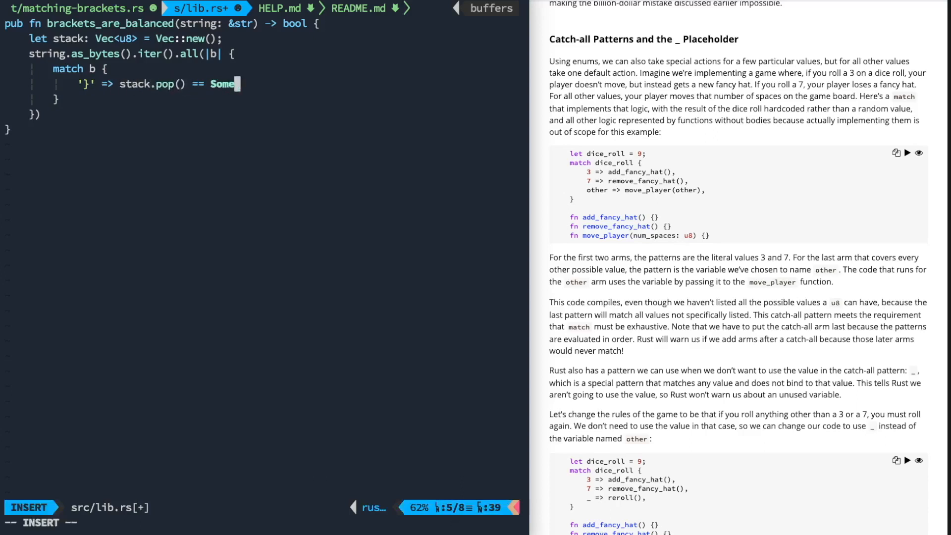
pyautogui.write("('")
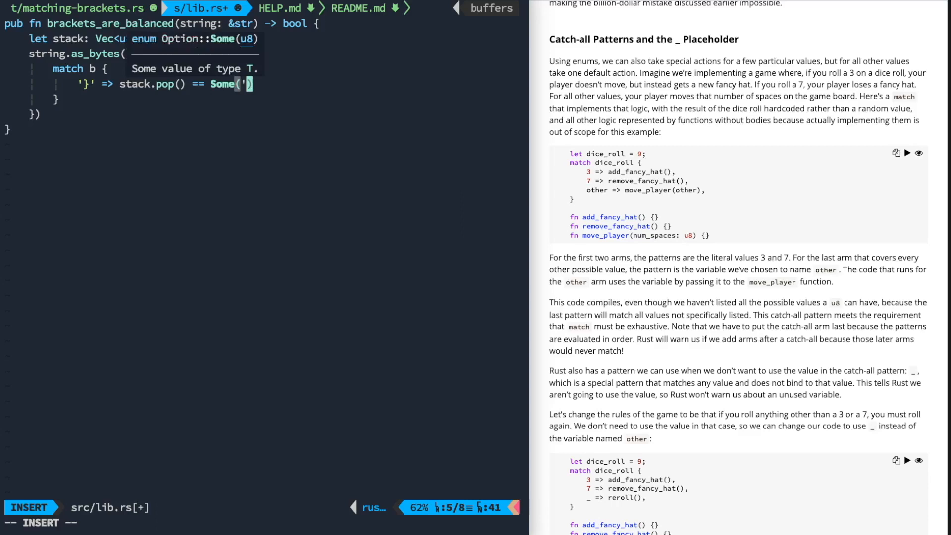
pyautogui.press('Escape')
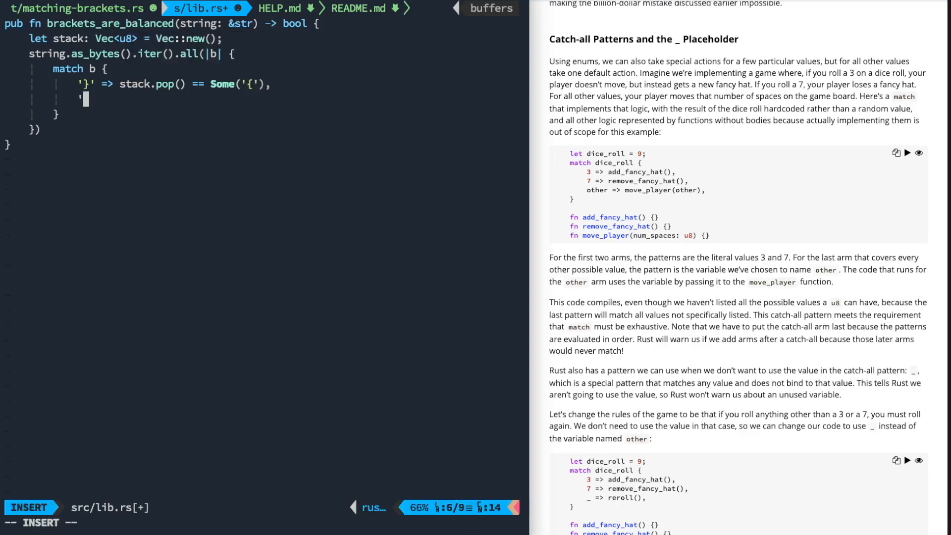
pyautogui.press('Escape')
pyautogui.write(")' => stack.pop() == Some(')")
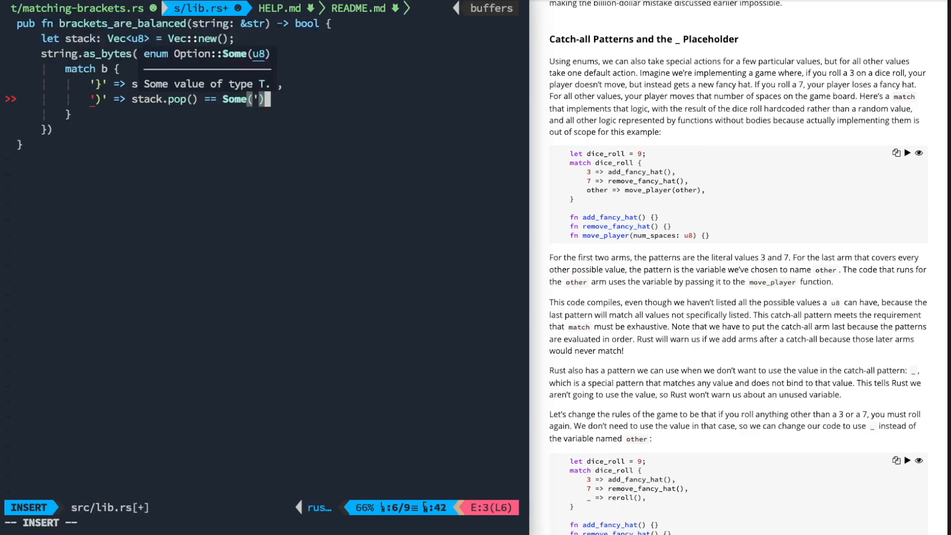
pyautogui.press('Escape')
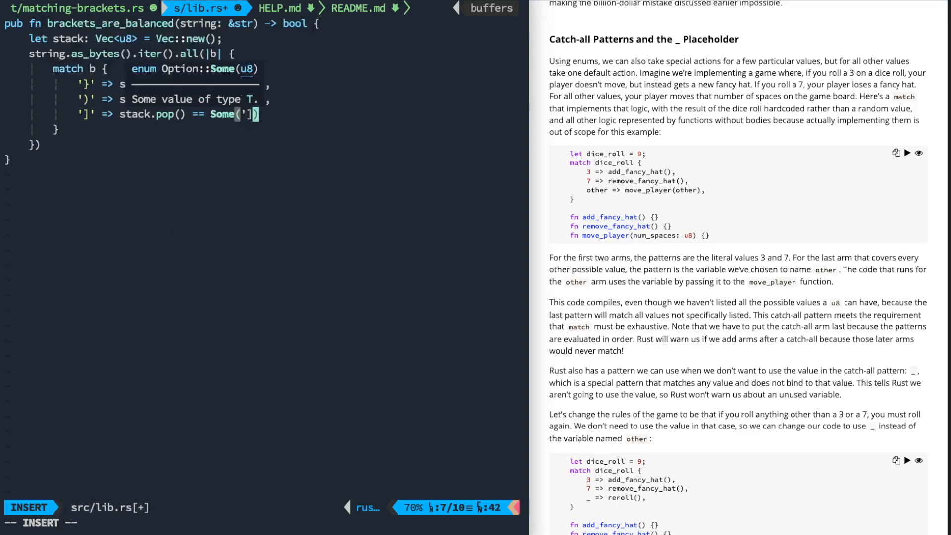
pyautogui.press('Escape')
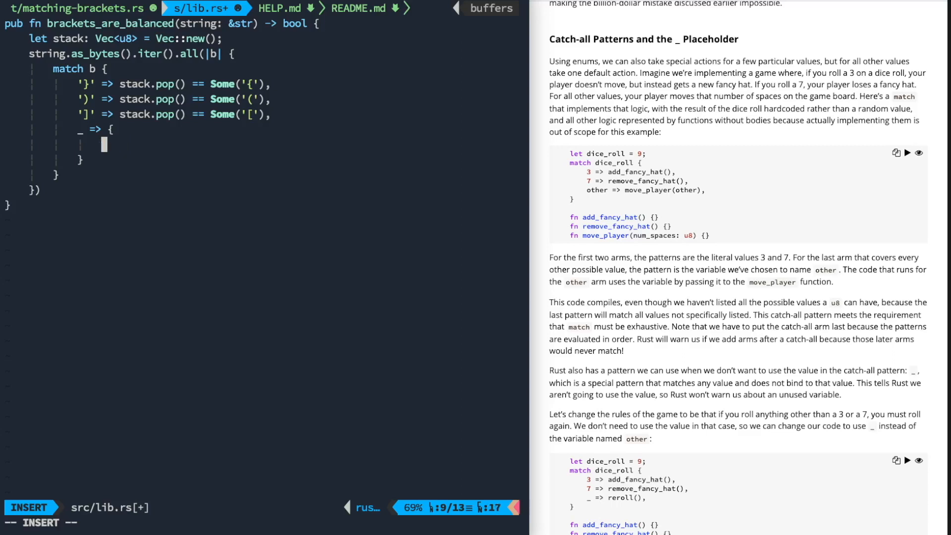
pyautogui.write('if')
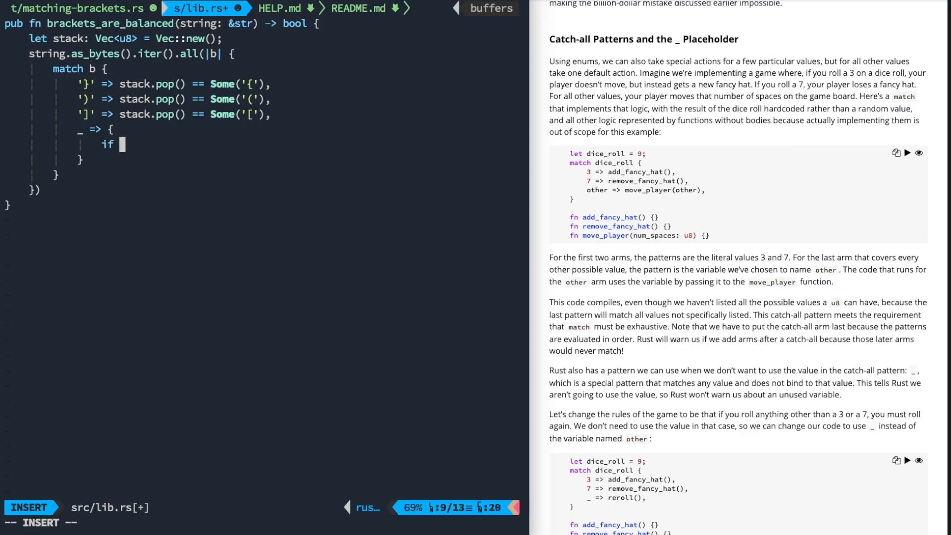
pyautogui.press('Escape')
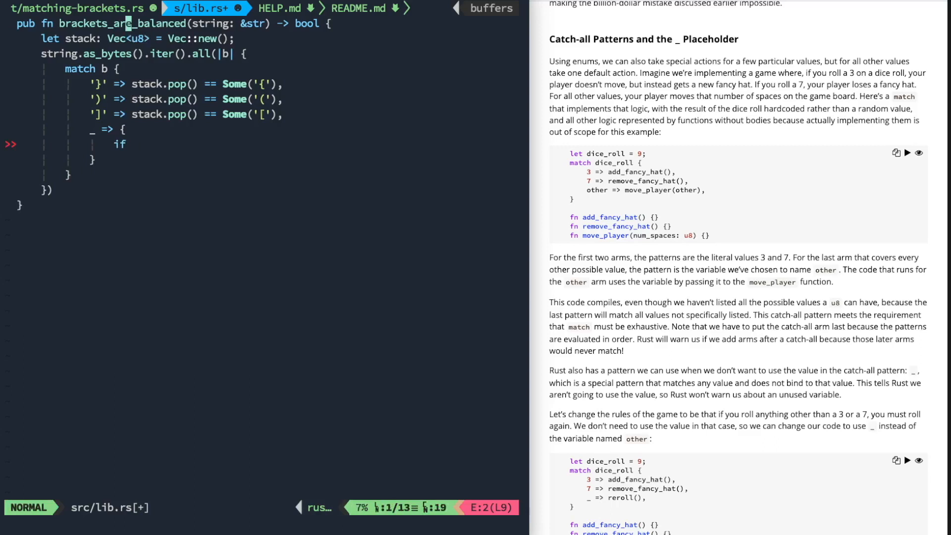
# Step: Add a const BRACES: [u8; 3] of the three opening byte literals above the function
pyautogui.press('O')
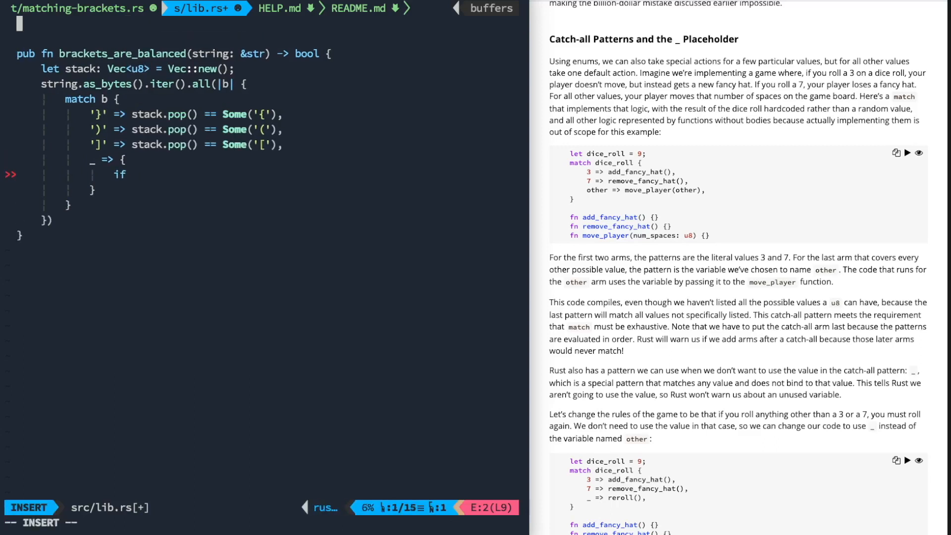
pyautogui.write('const BRA')
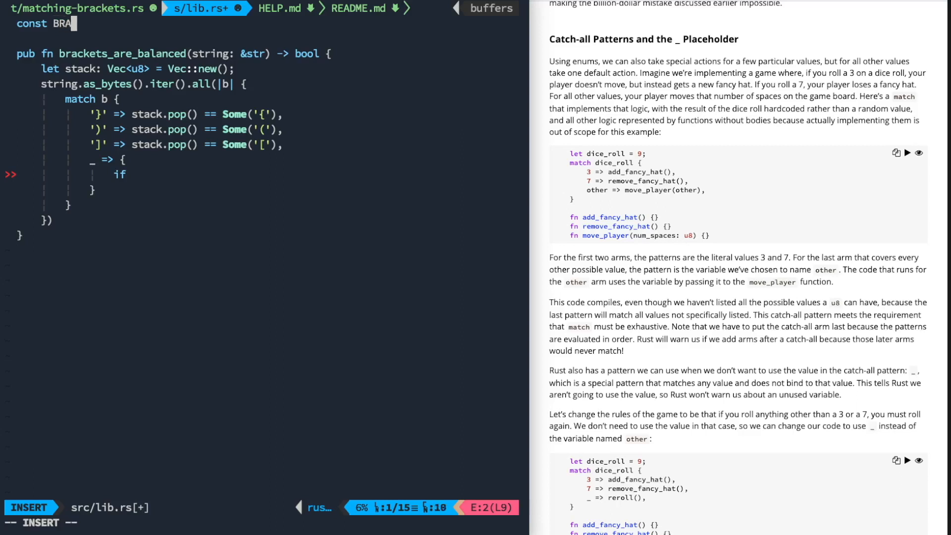
pyautogui.write('CES:')
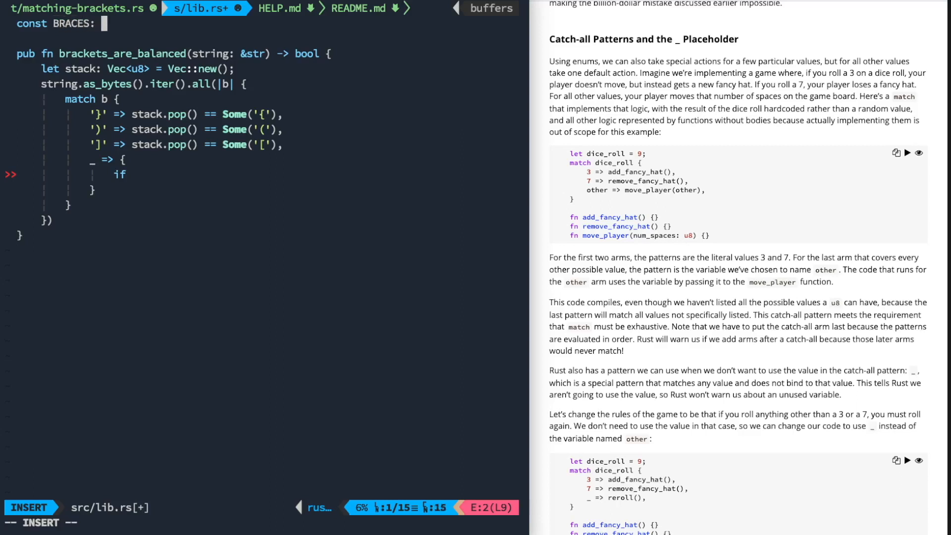
pyautogui.write('[u8; 3]')
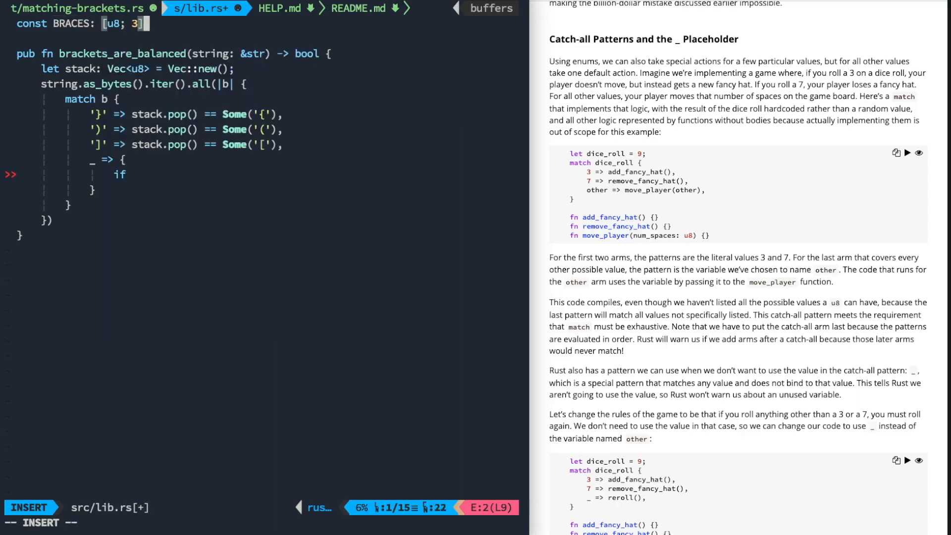
pyautogui.write("= ['")
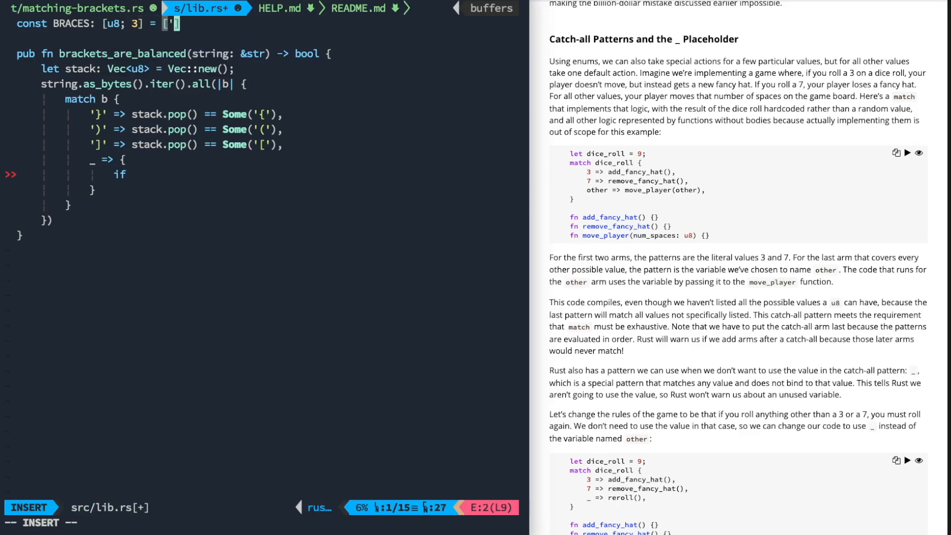
pyautogui.write('b')
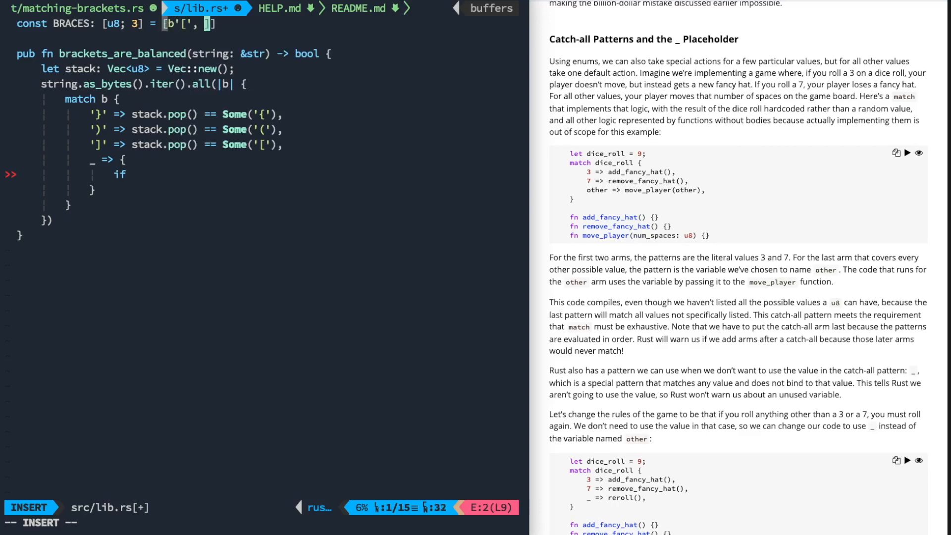
pyautogui.write("b'(', b'{'")
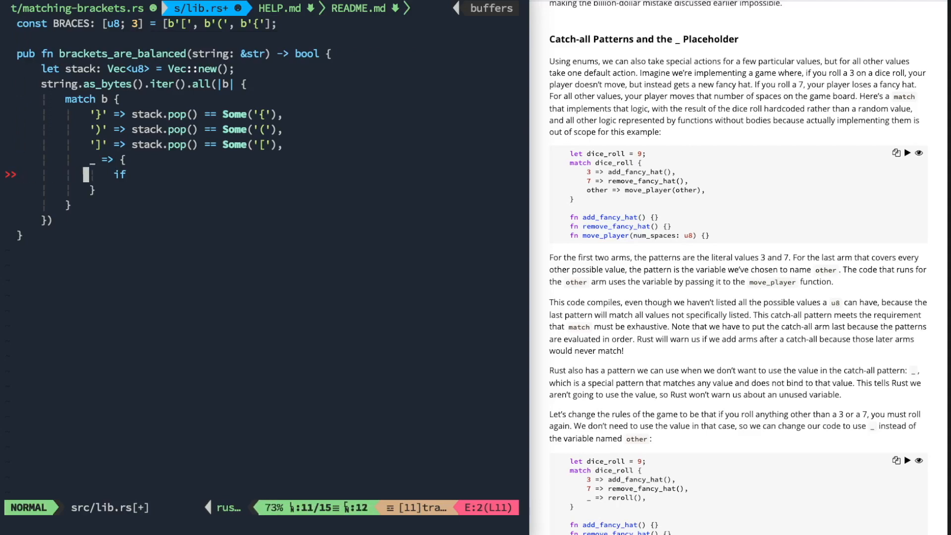
# Step: Make the catch-all arm push *b when BRACES contains b, then return true
pyautogui.write('BRACES.')
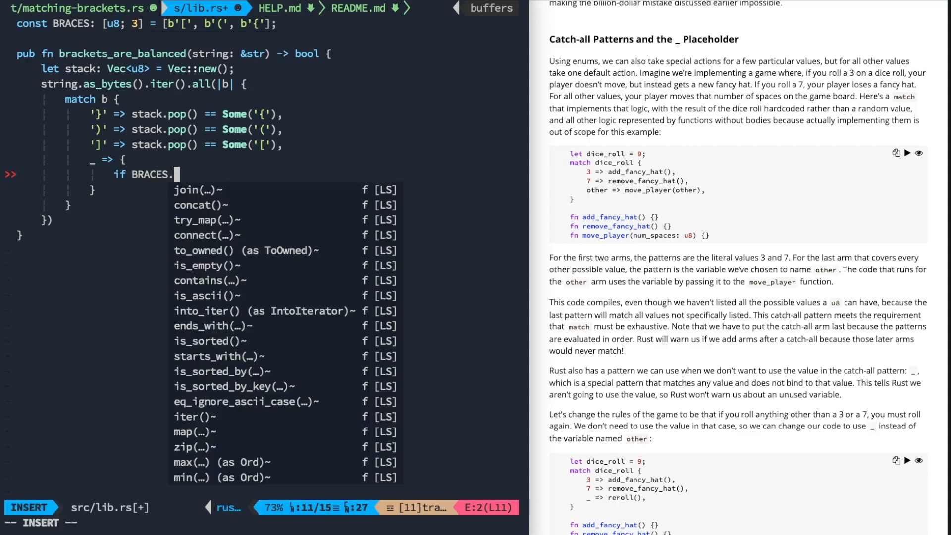
pyautogui.write('in')
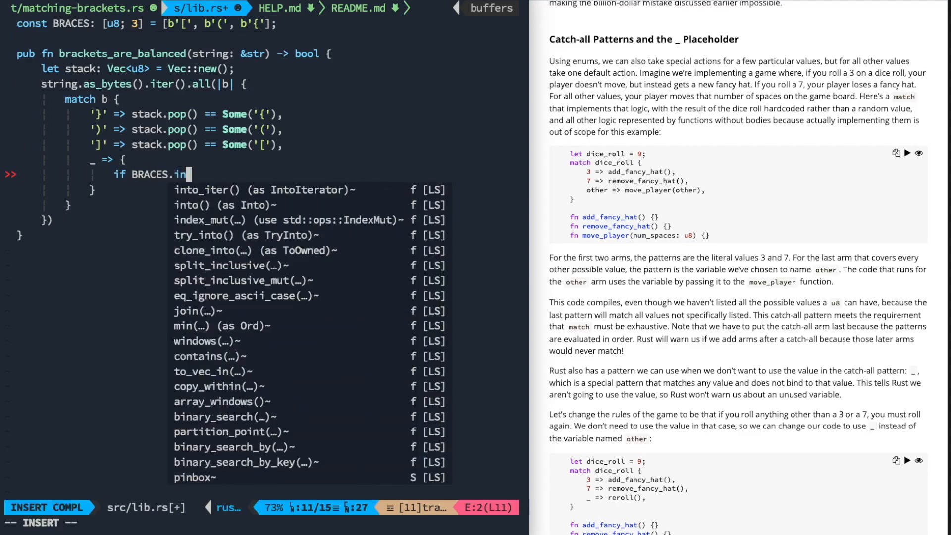
pyautogui.press('escape')
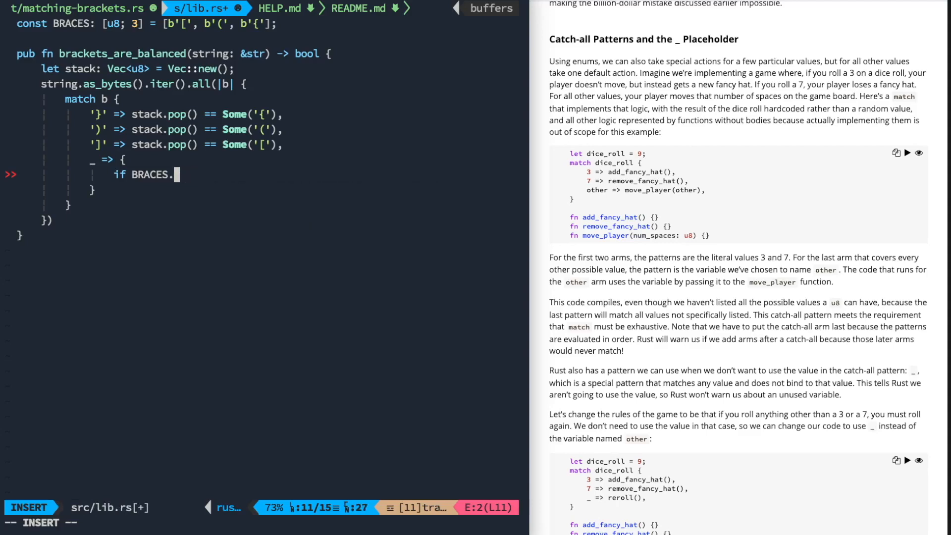
pyautogui.write('contains(')
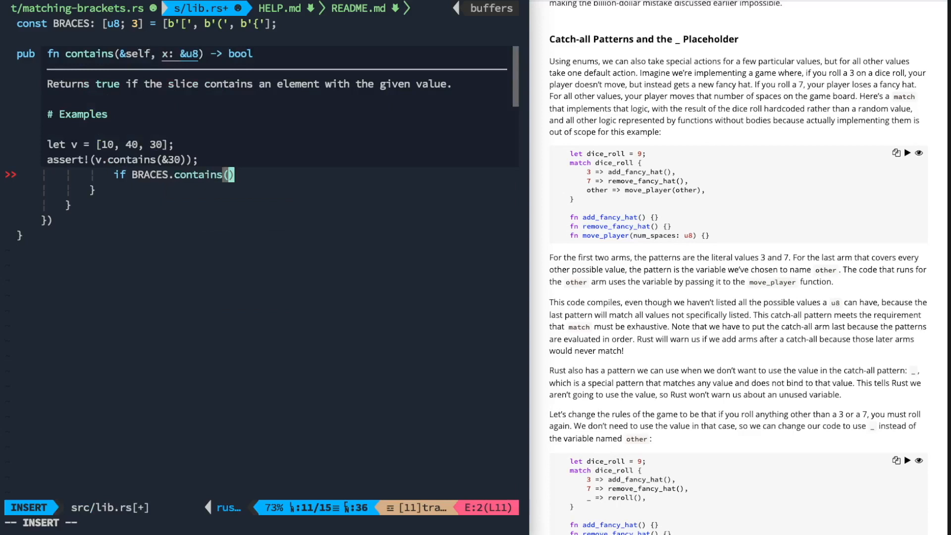
pyautogui.write('b')
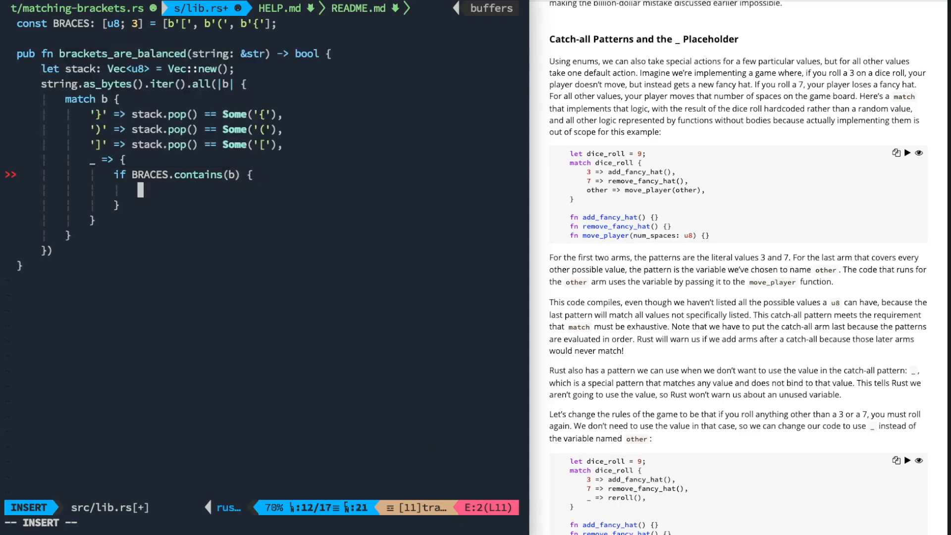
pyautogui.write('stack.push()')
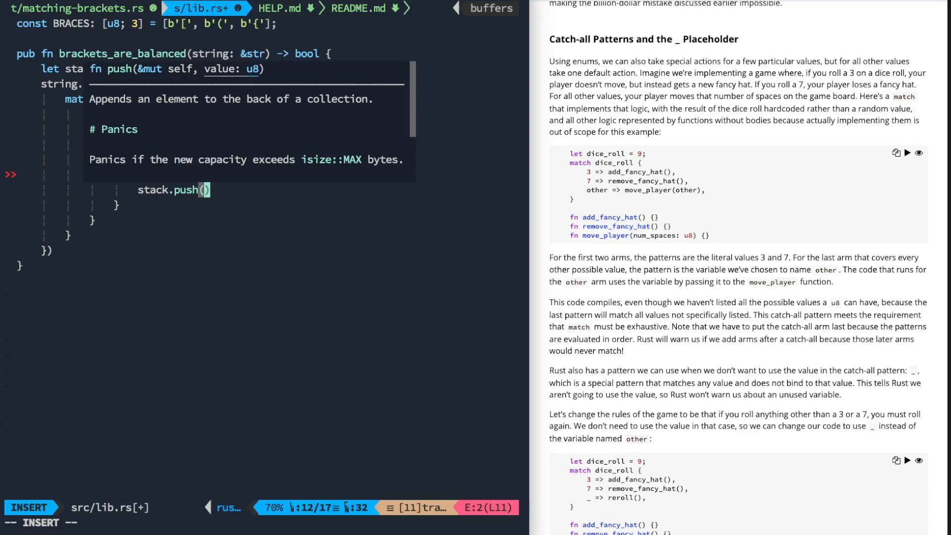
pyautogui.write('b')
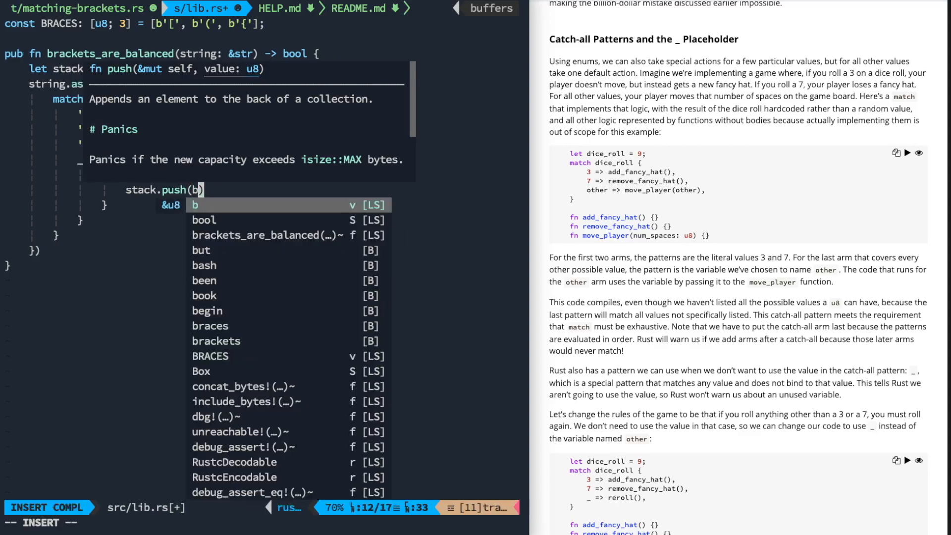
pyautogui.write('*')
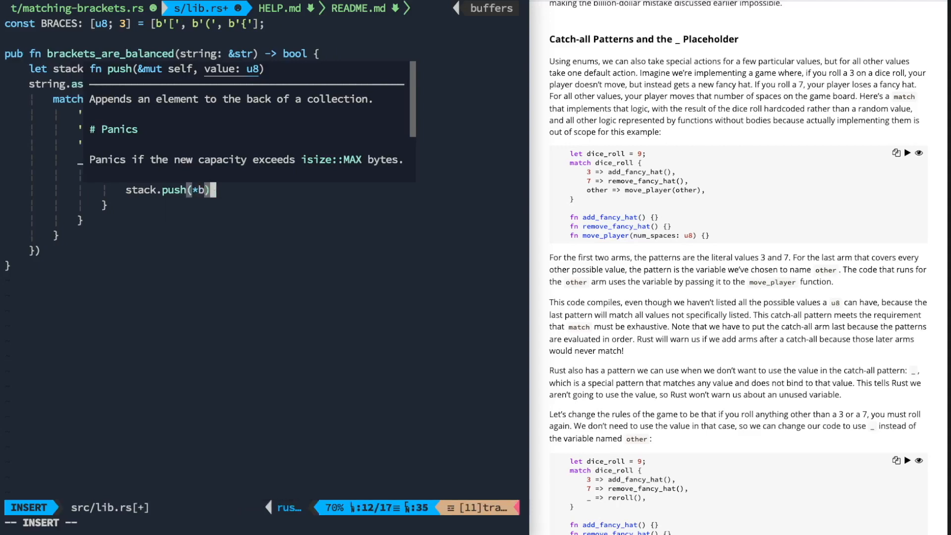
pyautogui.press('Escape')
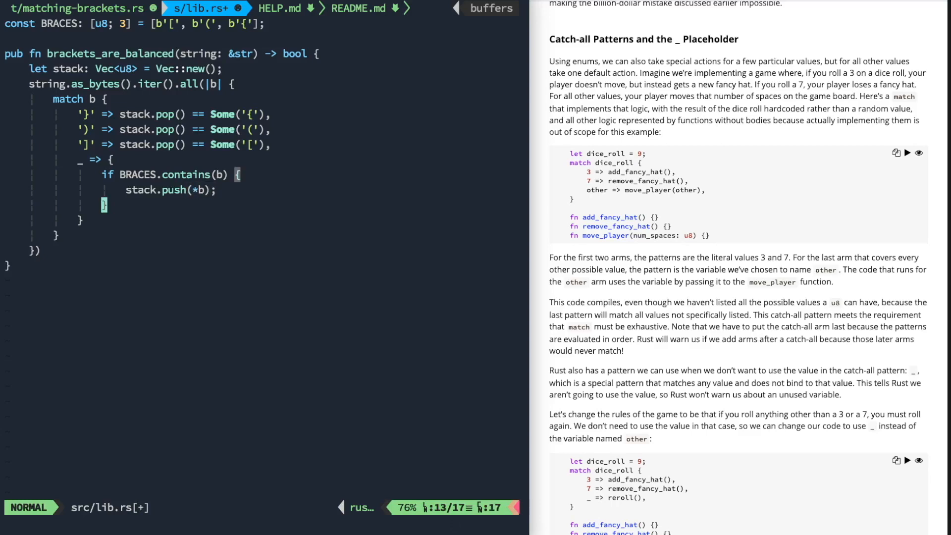
pyautogui.write('tru')
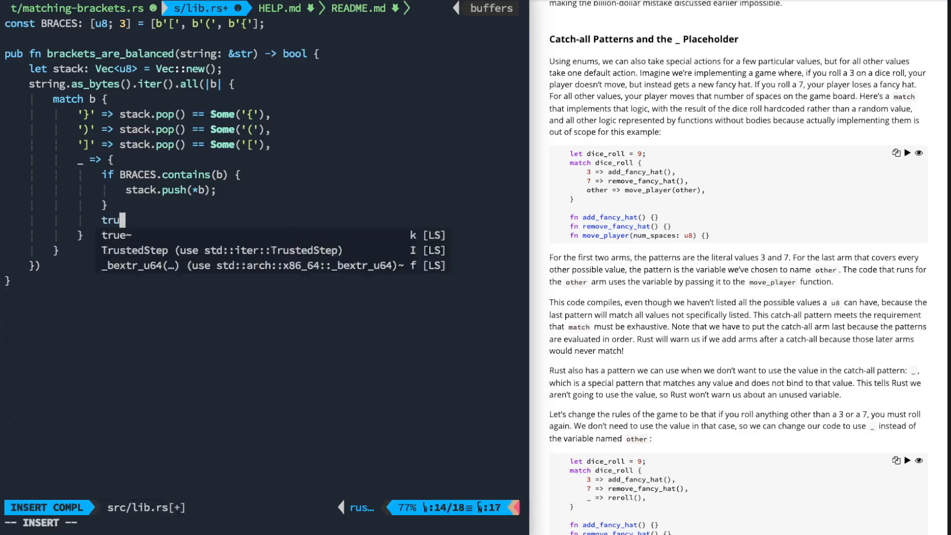
pyautogui.press('Escape')
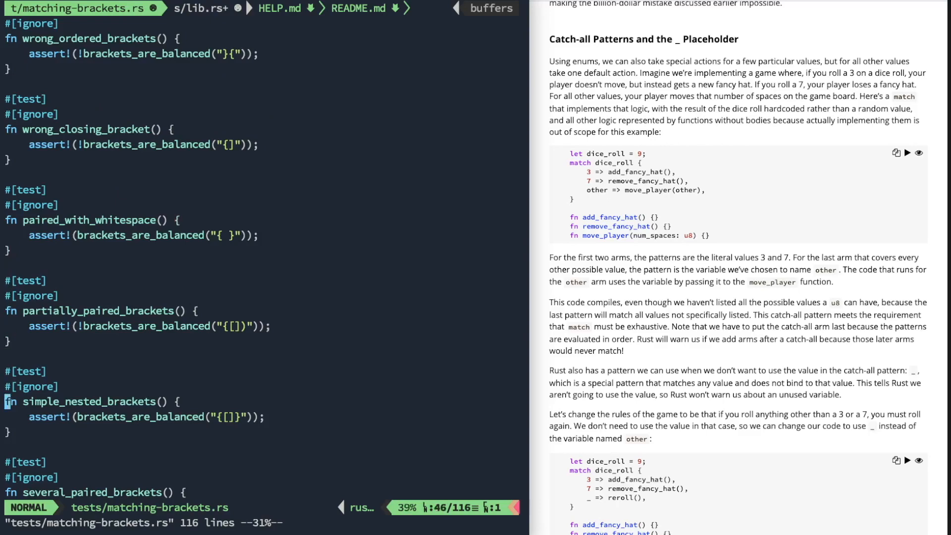
pyautogui.scroll(-3)
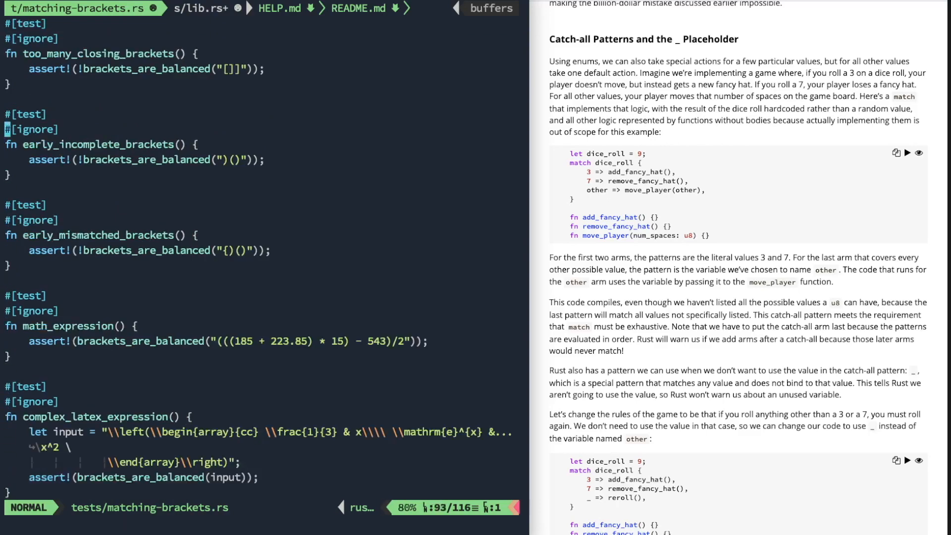
pyautogui.scroll(3)
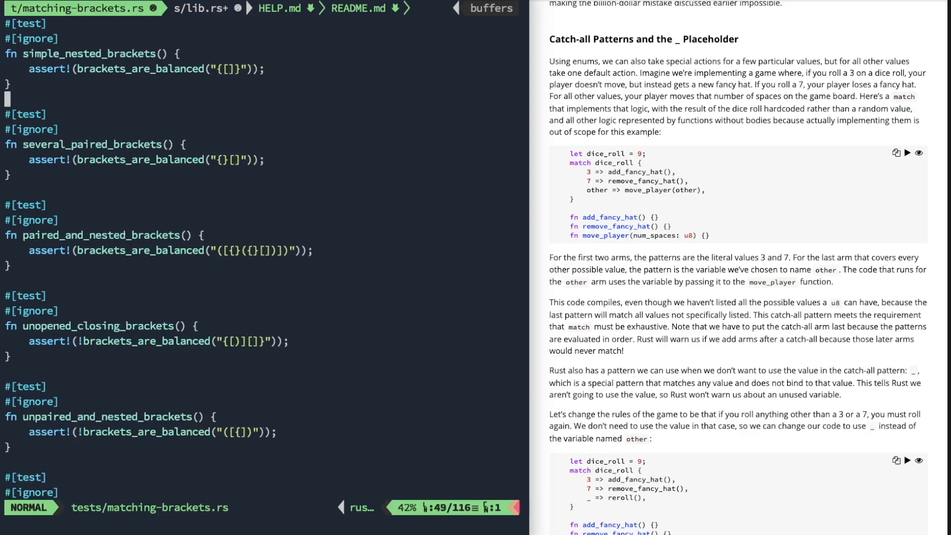
pyautogui.scroll(3)
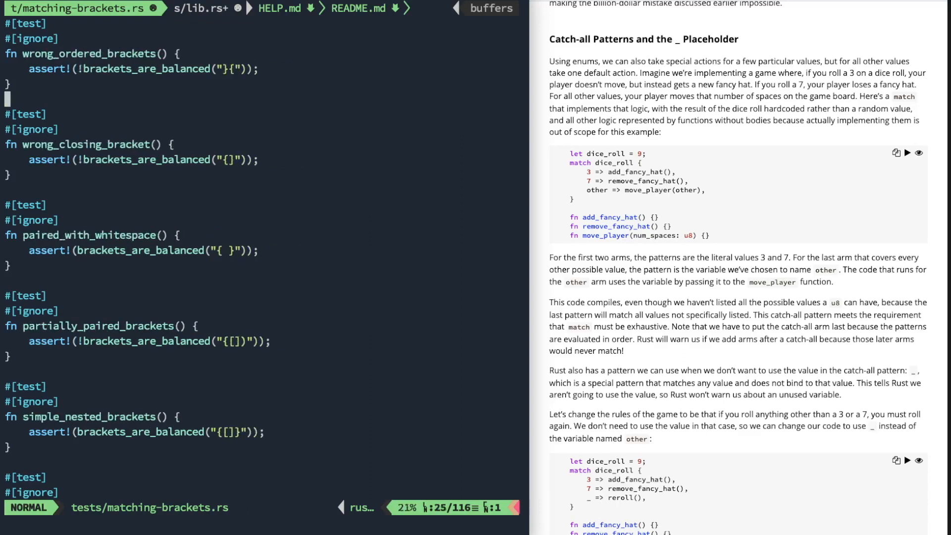
pyautogui.scroll(3)
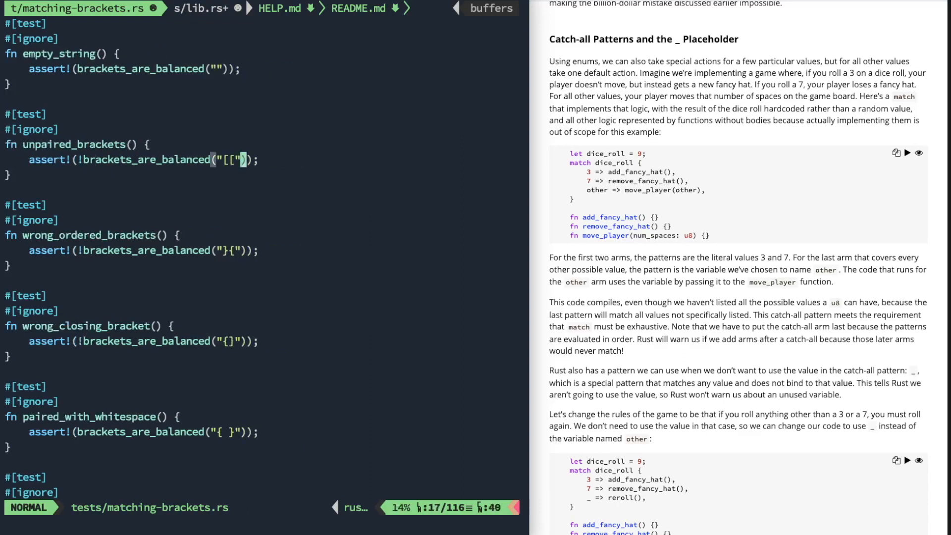
pyautogui.click(200, 9)
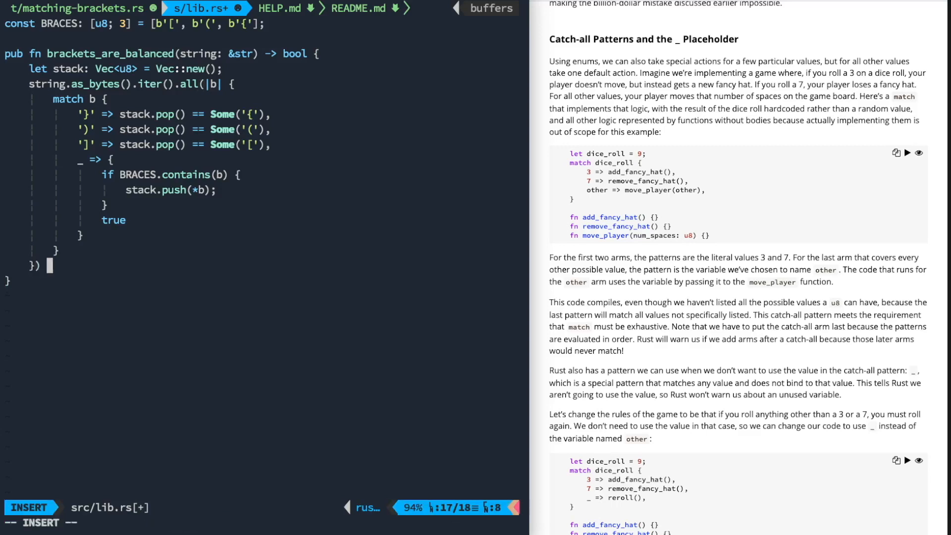
# Step: Append && stack.len() == 0 after the .all() call and return to normal mode
pyautogui.write('&&')
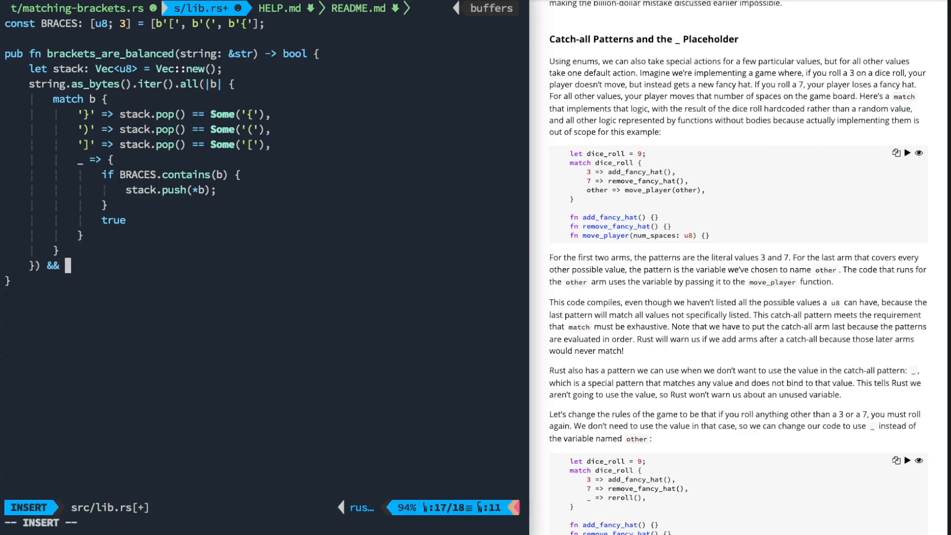
pyautogui.write('stack.len()')
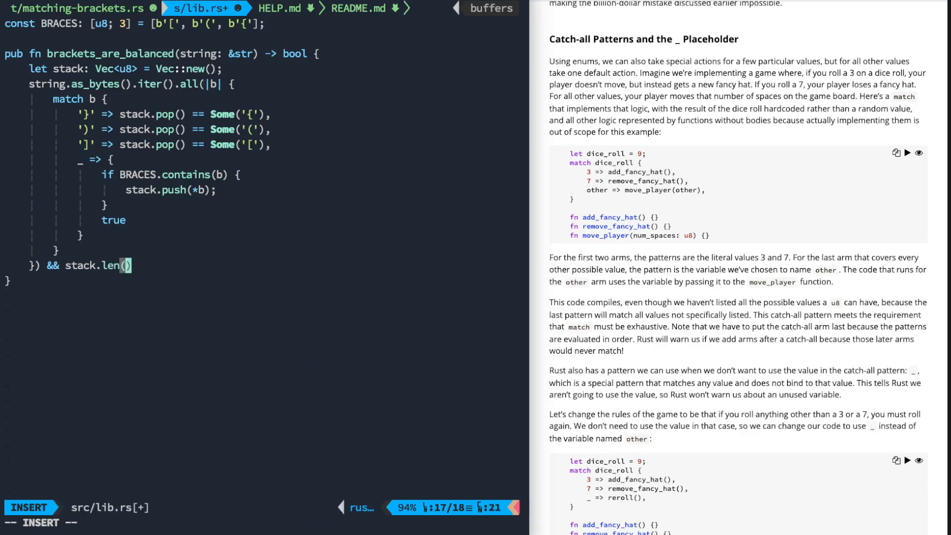
pyautogui.write('== 0')
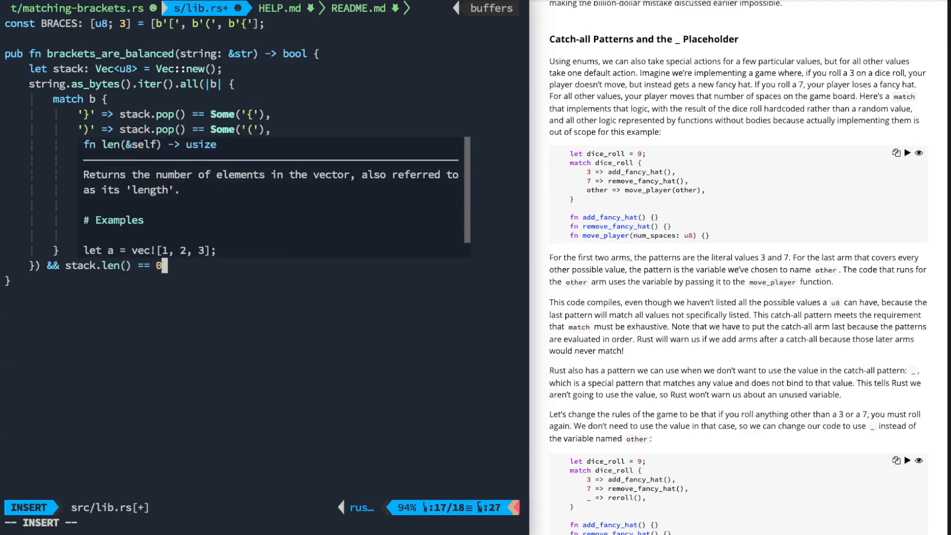
pyautogui.press('Escape')
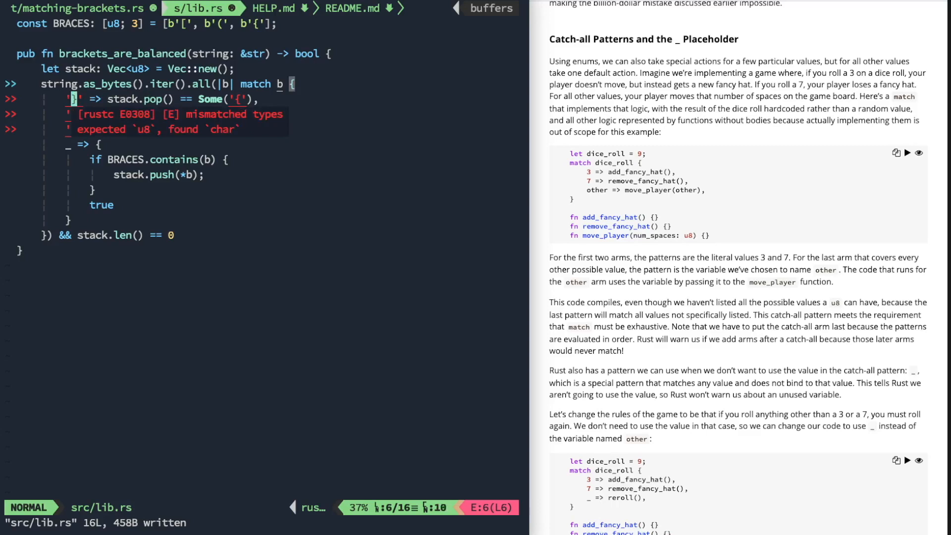
# Step: Turn the match-arm characters and Some() arguments into byte literals like b'}' and b'{'
pyautogui.write('b')
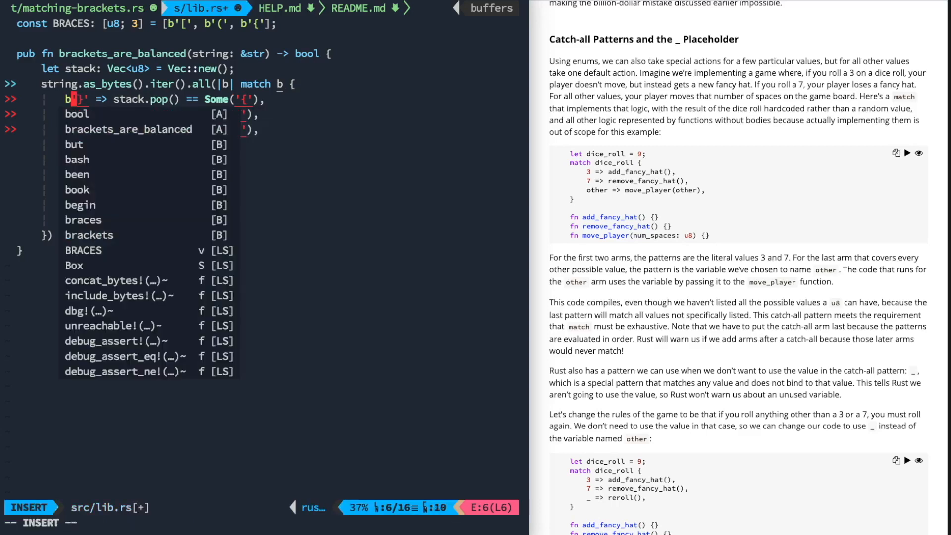
pyautogui.press('Escape')
pyautogui.write('b')
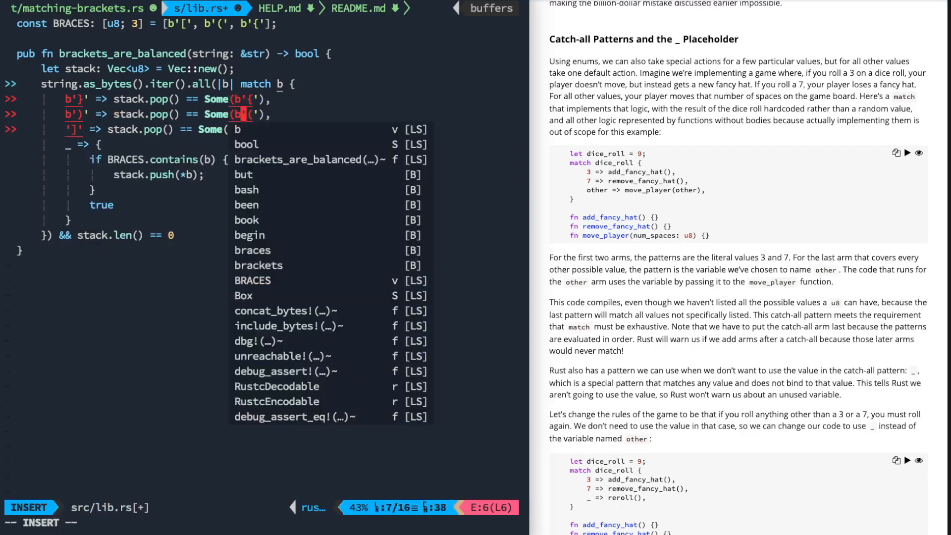
pyautogui.press('Escape')
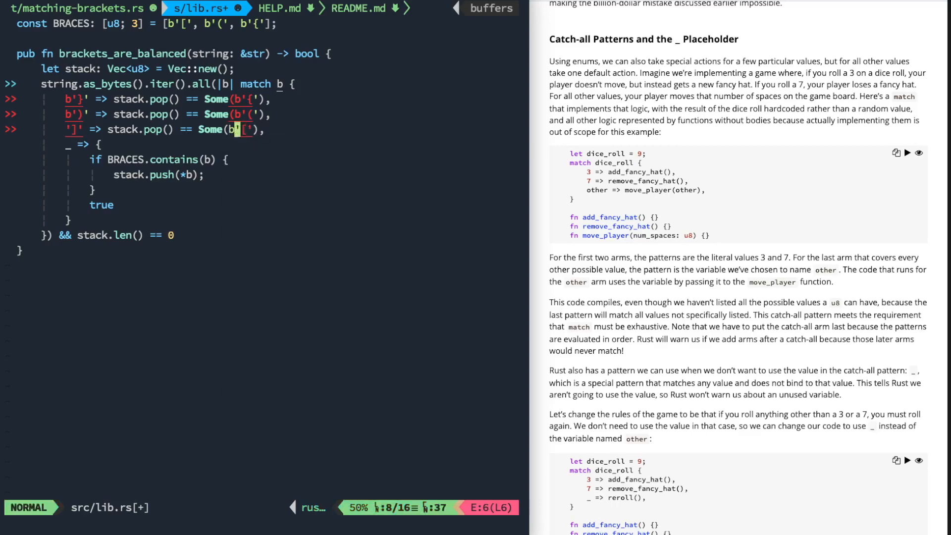
pyautogui.press('i')
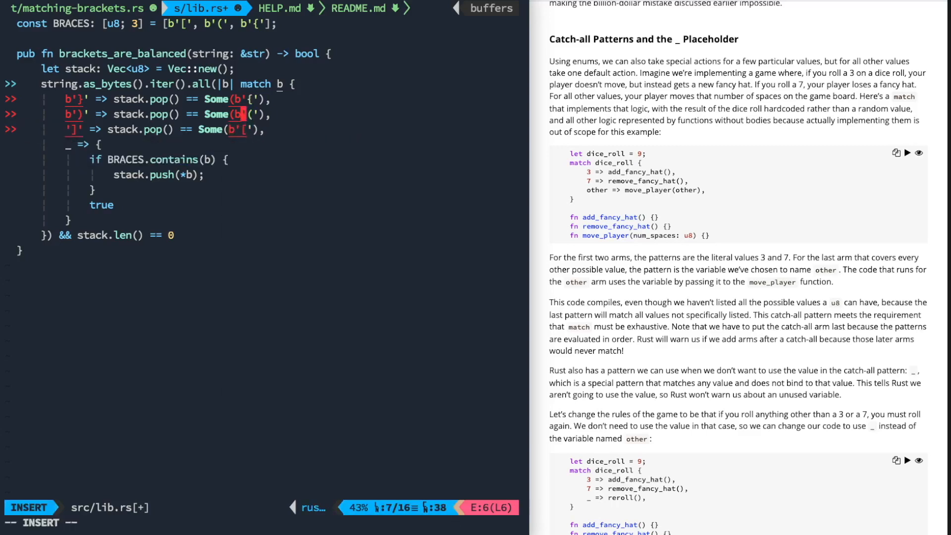
pyautogui.press('Escape')
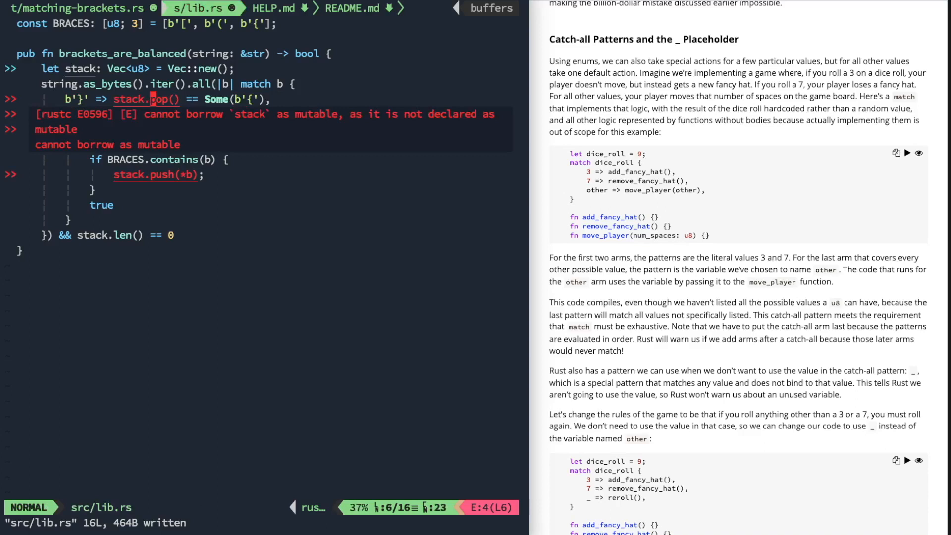
pyautogui.press('j')
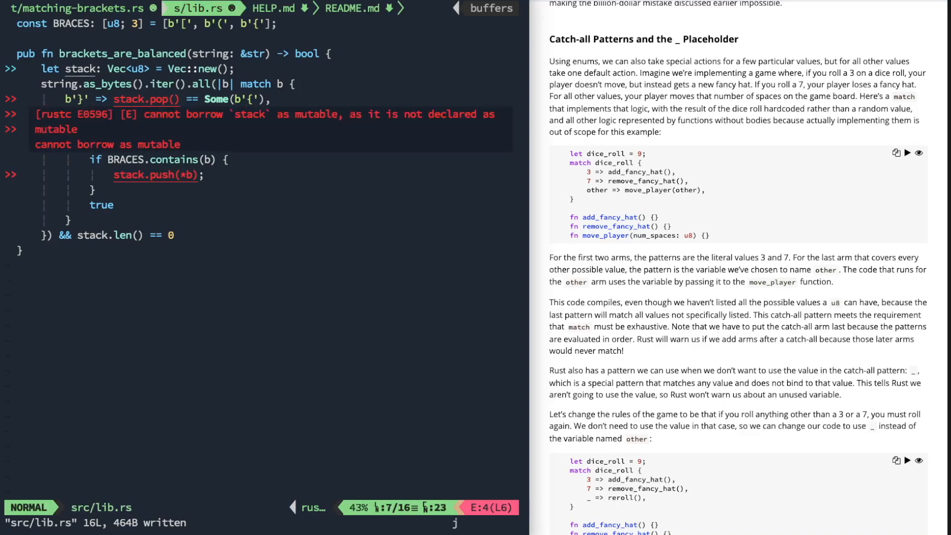
pyautogui.press('k')
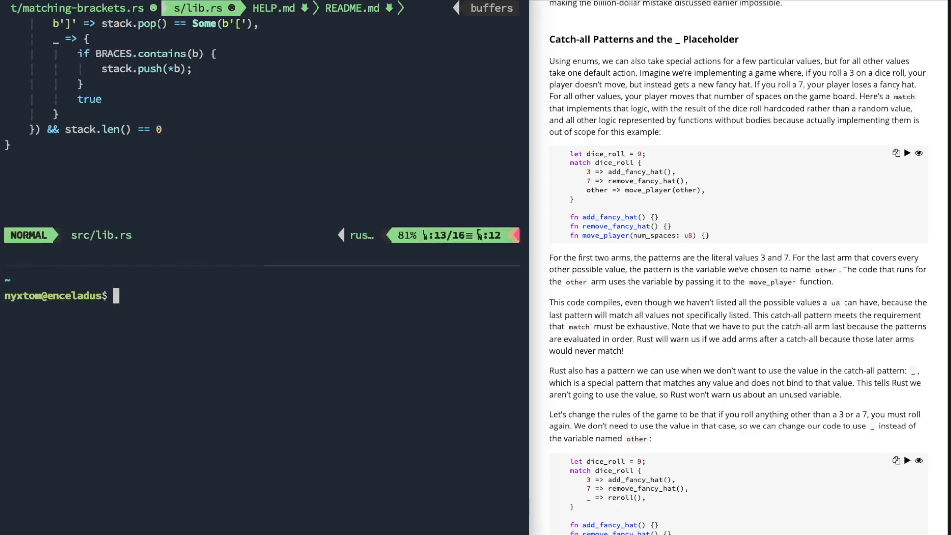
# Step: In exercism/rust/matching-brackets, run cargo test -- --include-ignored, passing all 19 tests
pyautogui.write('cd exercism/')
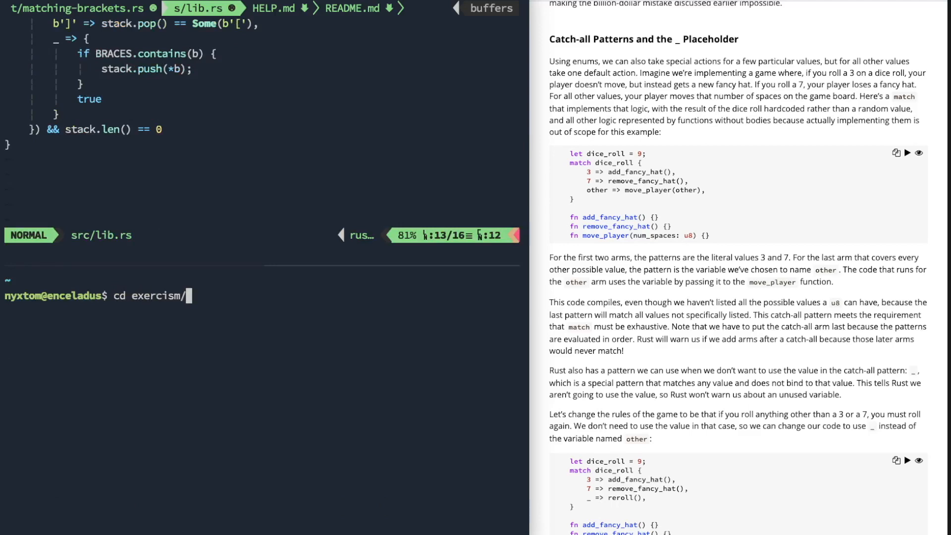
pyautogui.write('rust/matching-brackets/')
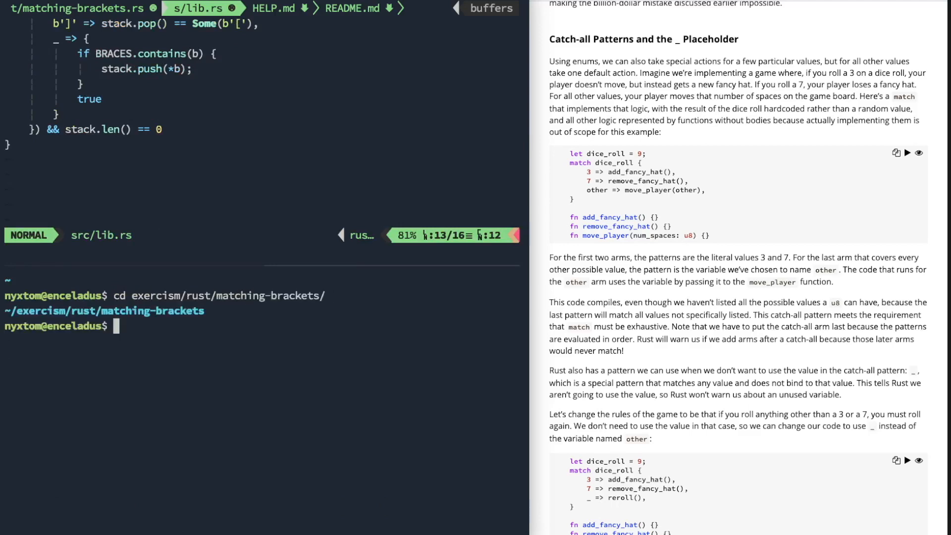
pyautogui.write('cargo test')
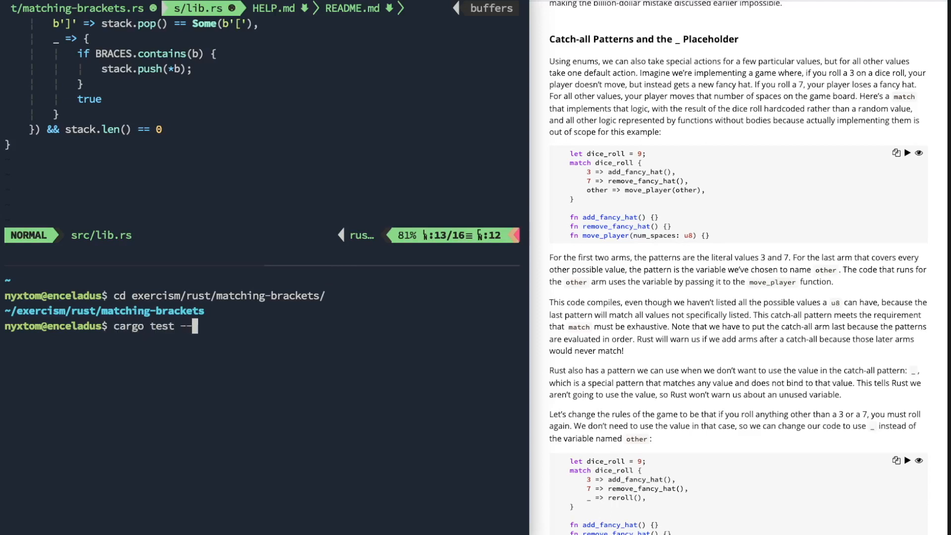
pyautogui.write('--include-ignore')
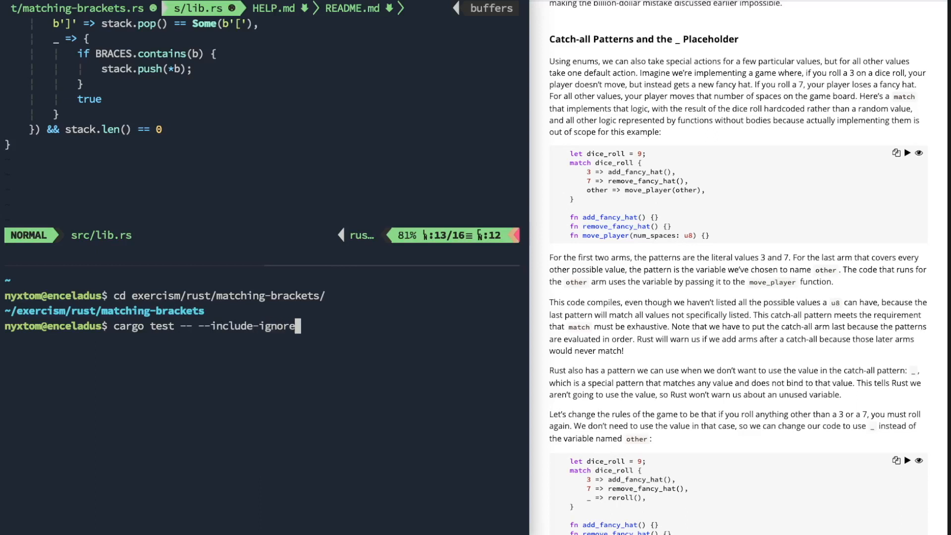
pyautogui.press('Return')
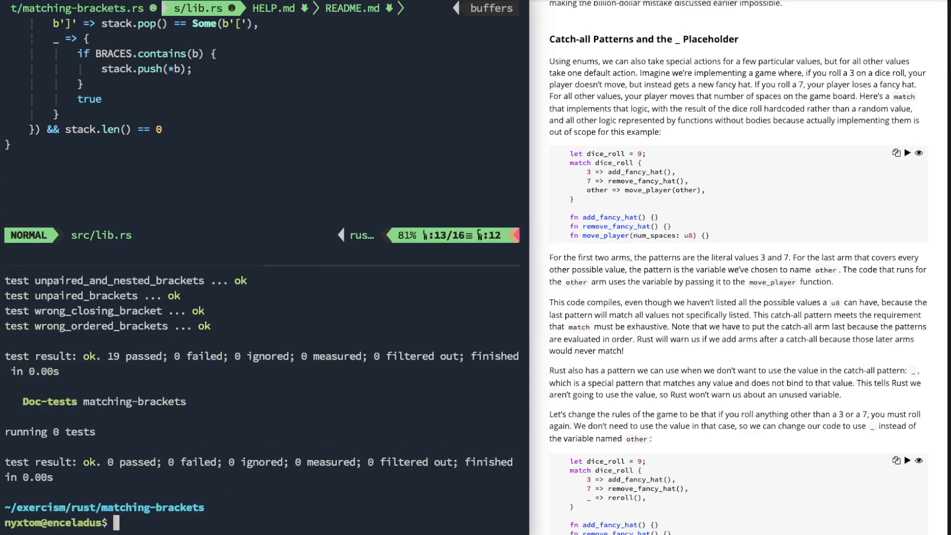
pyautogui.moveTo(114, 71)
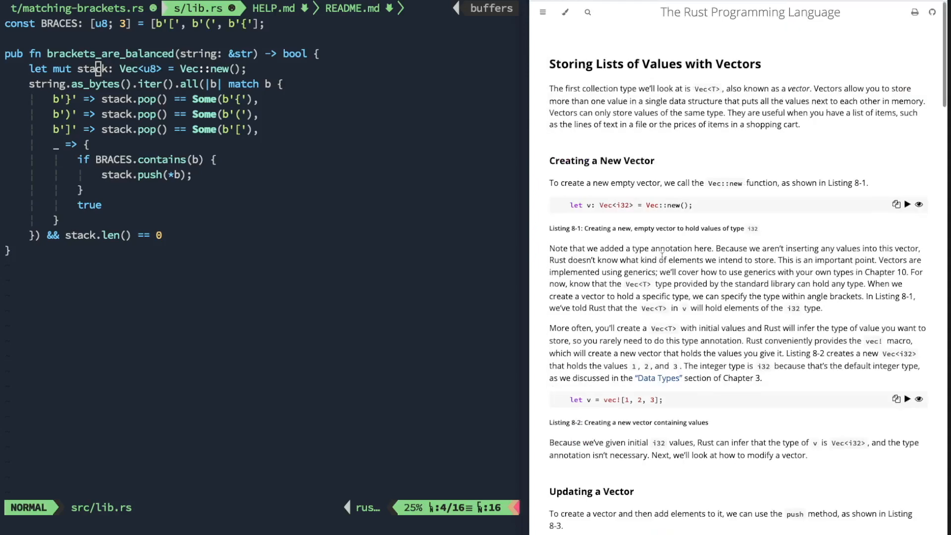
# Step: Scroll the Rust book to Updating a Vector, then review lib.rs from top (gg) to bottom (G)
pyautogui.scroll(-3)
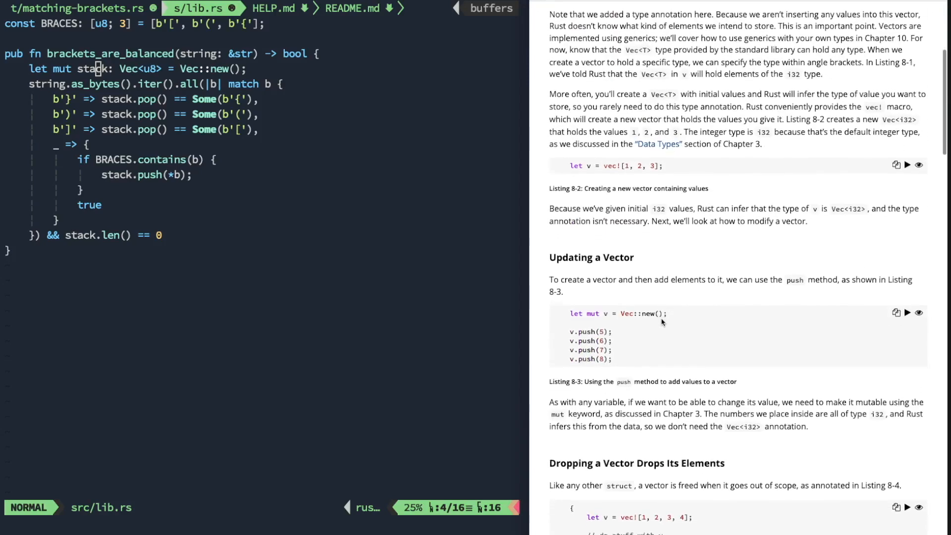
pyautogui.scroll(-3)
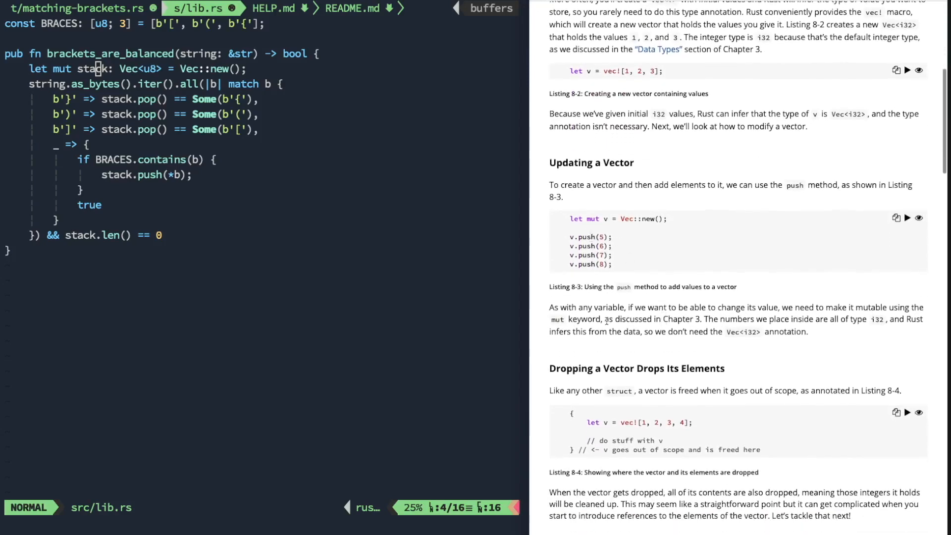
pyautogui.scroll(-3)
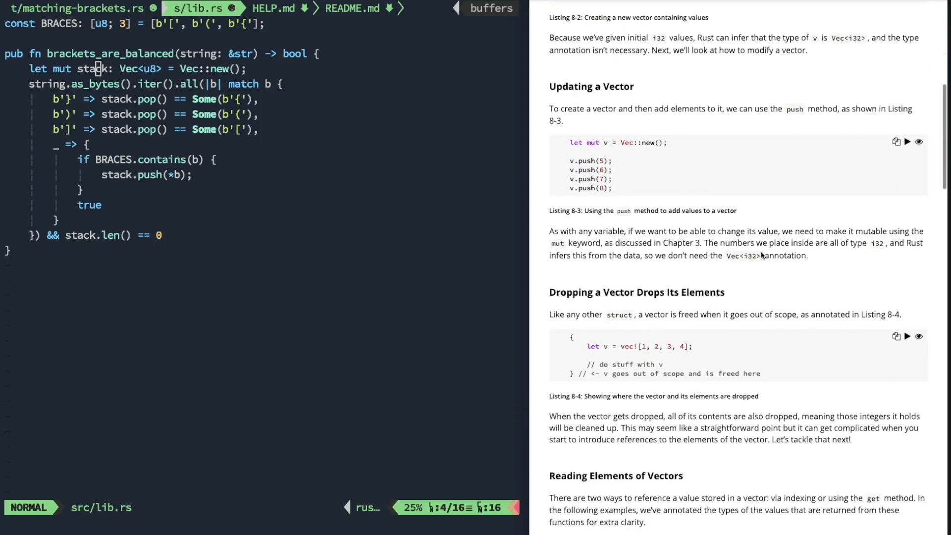
pyautogui.moveTo(675, 249)
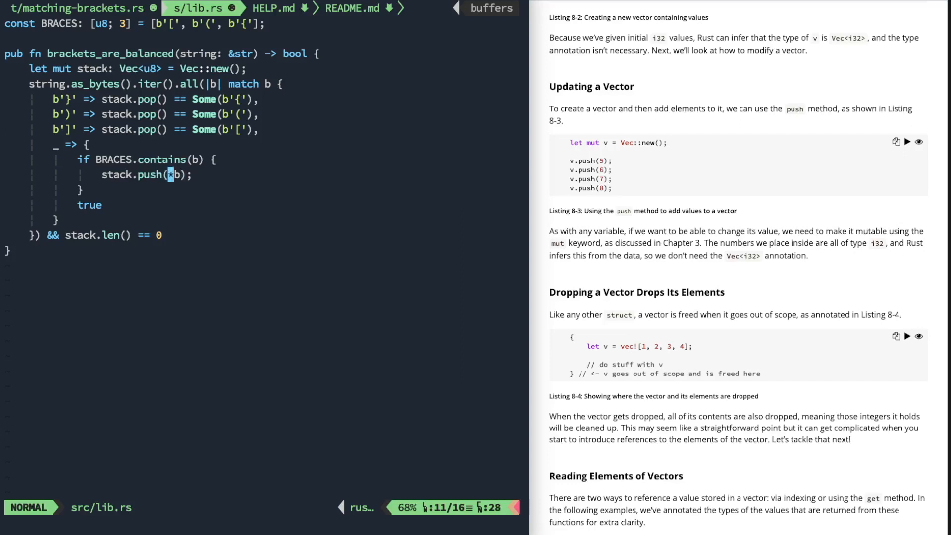
pyautogui.press('gg')
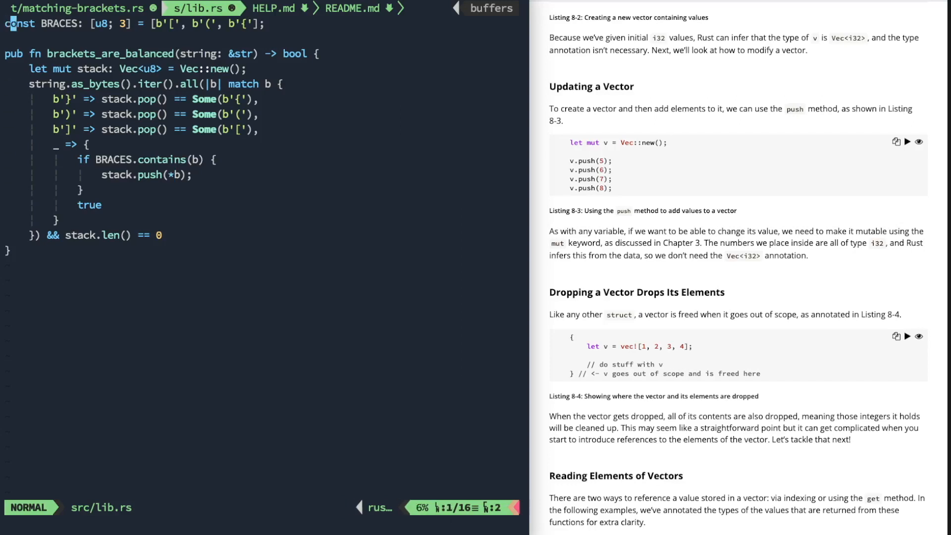
pyautogui.press('G')
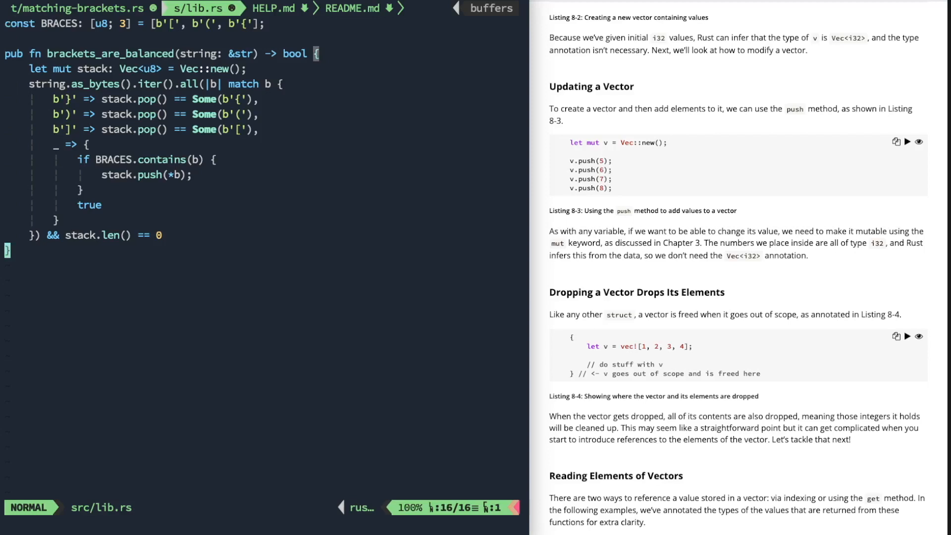